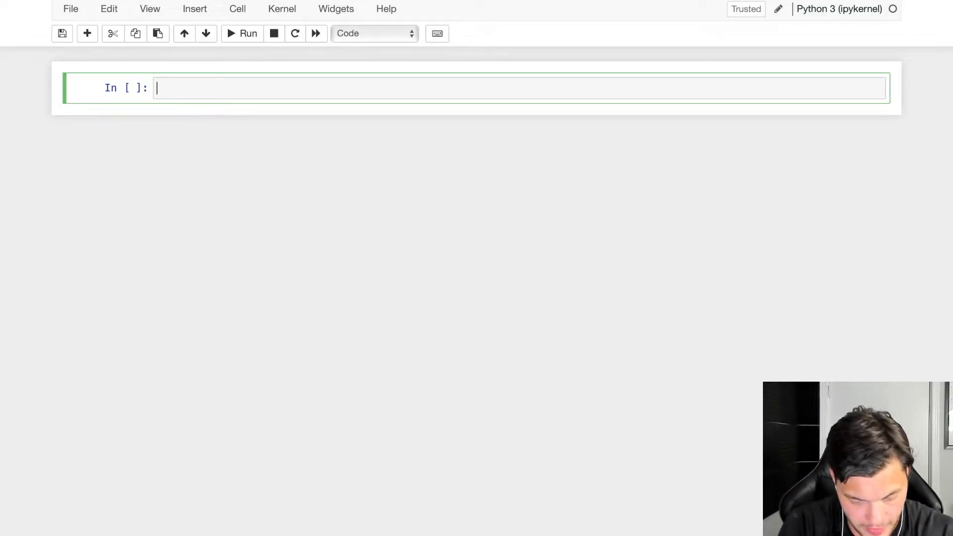
Add a comment noting lists are ordered sequences that use [] brackets
{"action": "type", "text": "#"}
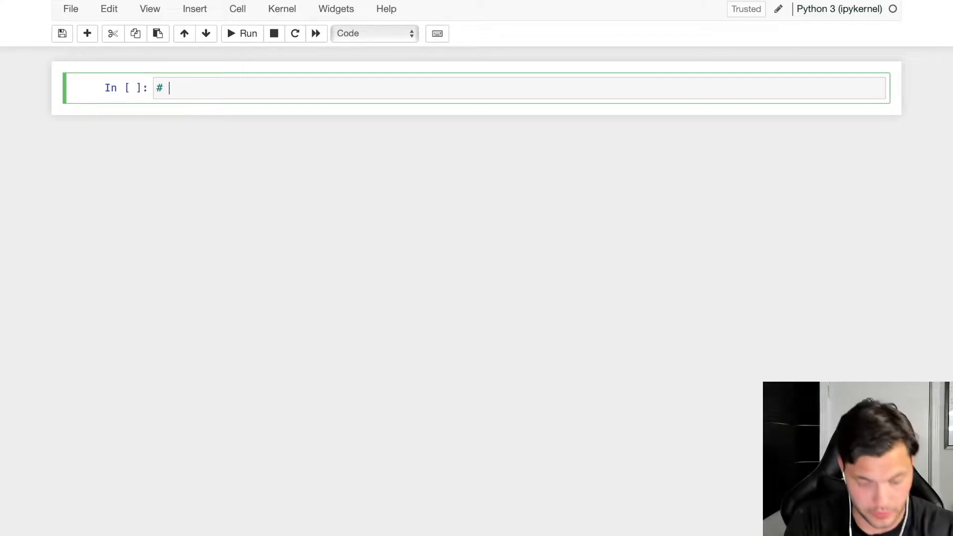
{"action": "type", "text": "ordered sequences t"}
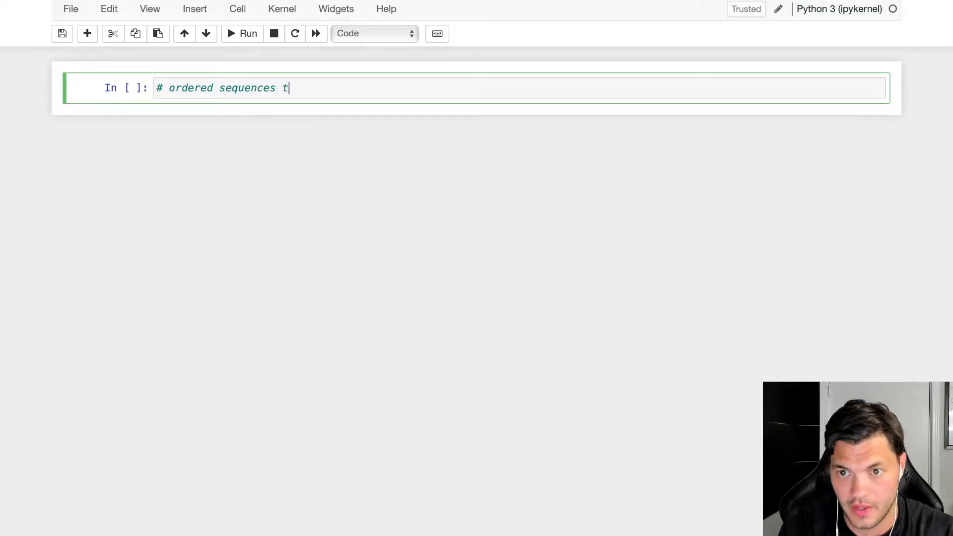
{"action": "type", "text": "hat use ["}
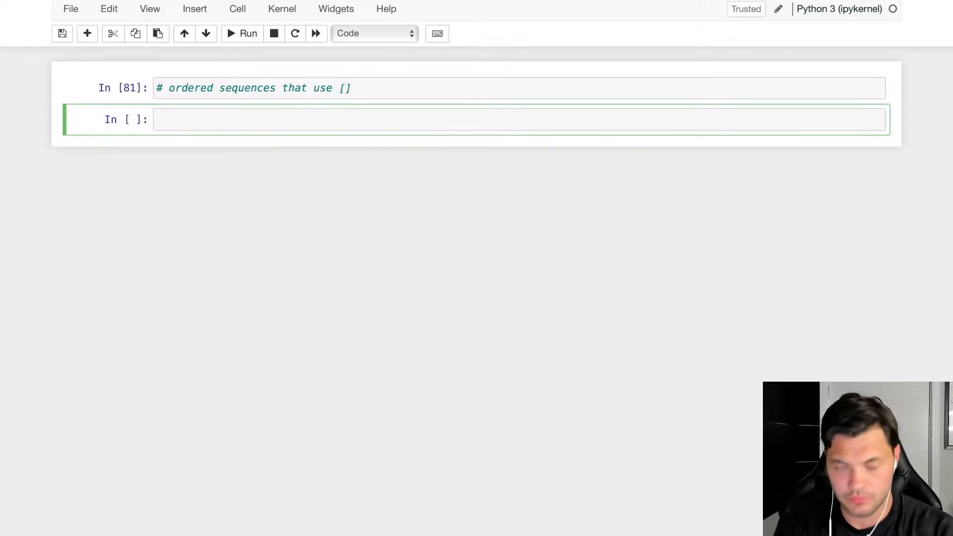
Define my_list as [1, 2, 3] and run the cell
{"action": "type", "text": "my"}
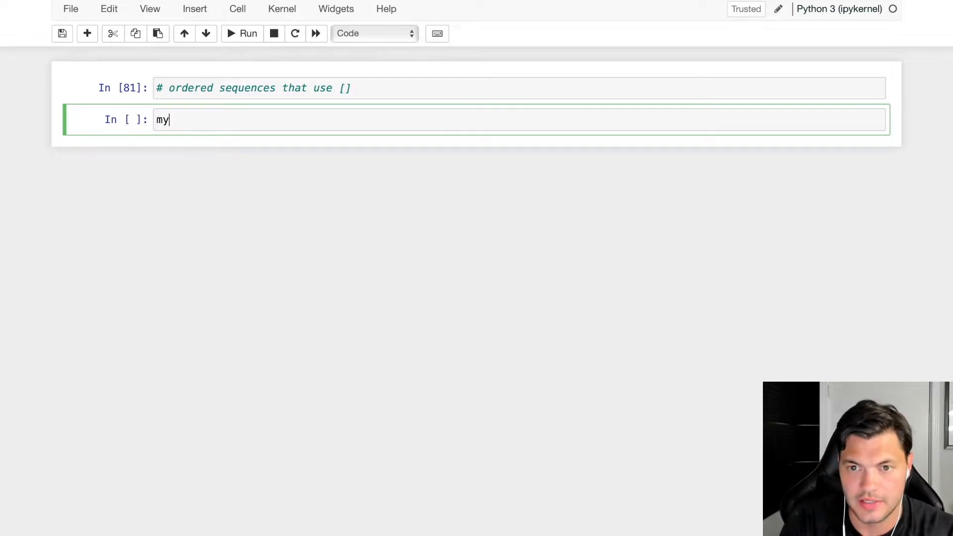
{"action": "type", "text": "_list"}
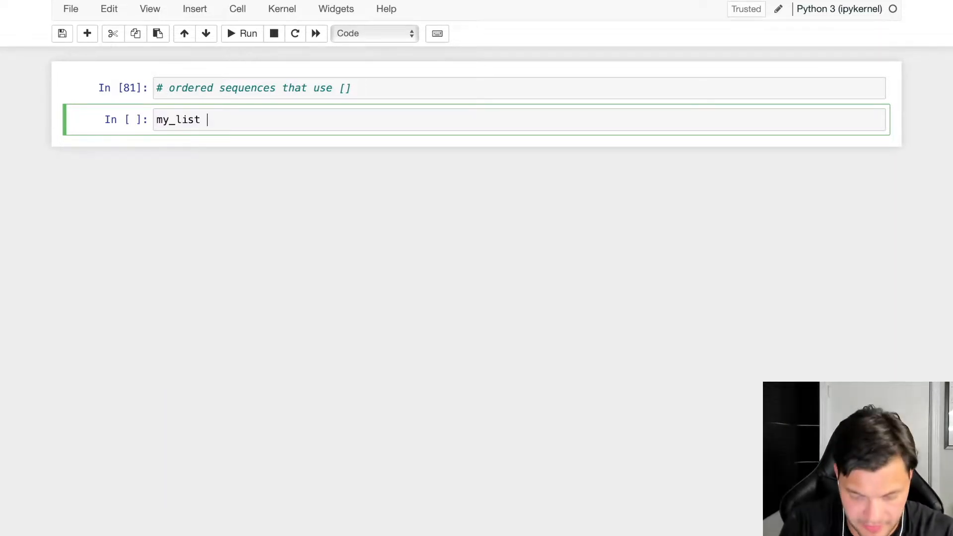
{"action": "type", "text": "-"}
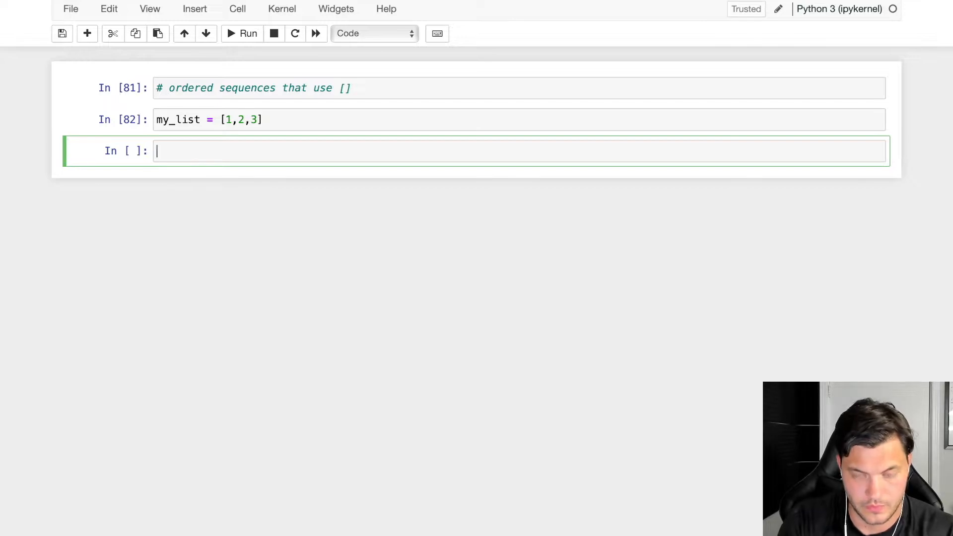
Display my_list, then redefine it as ['string', 100, 23.4] and show it again
{"action": "type", "text": "my_list"}
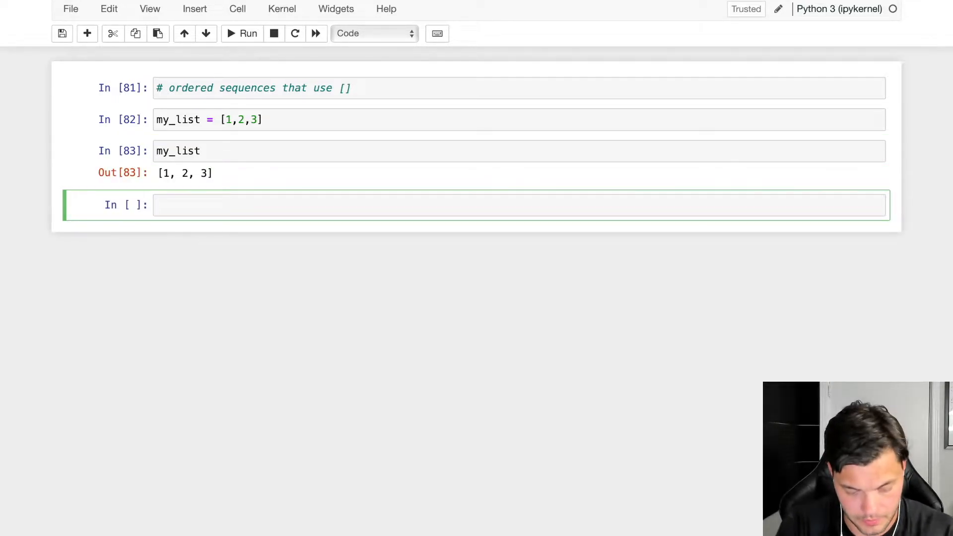
{"action": "type", "text": "my_list"}
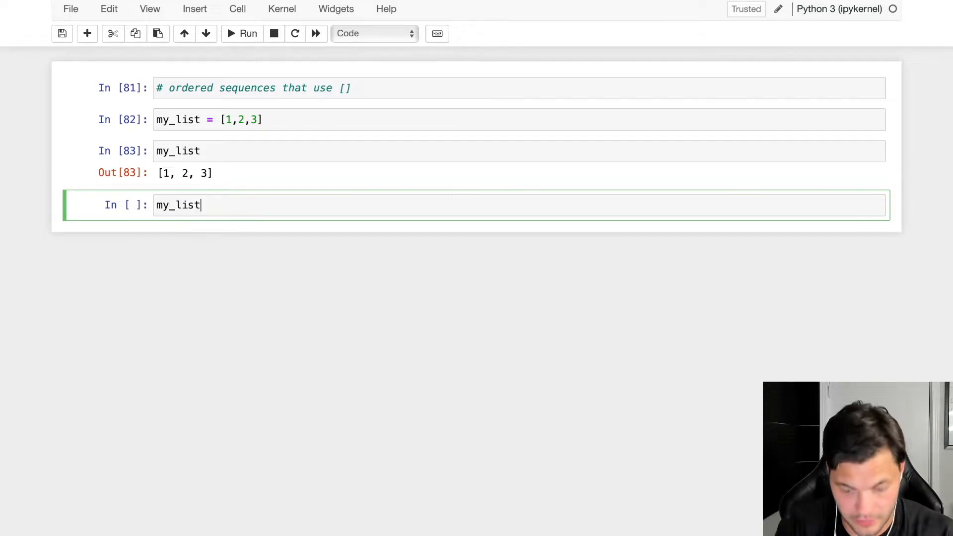
{"action": "type", "text": "= []"}
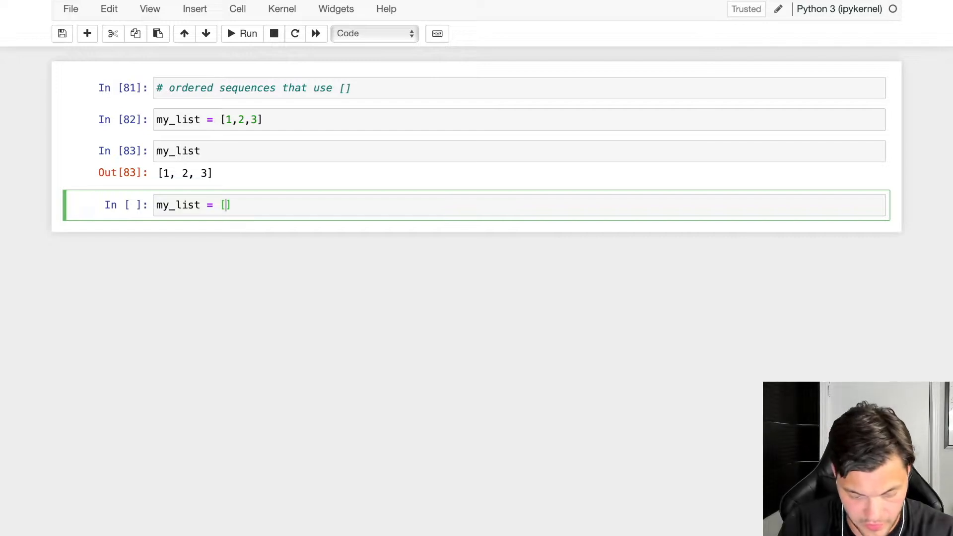
{"action": "type", "text": "'string'"}
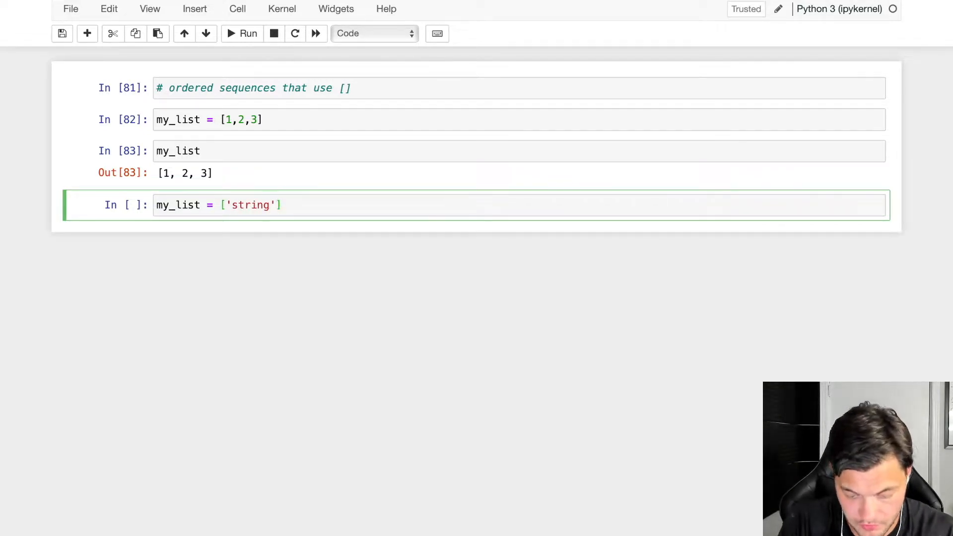
{"action": "type", "text": ",'1'"}
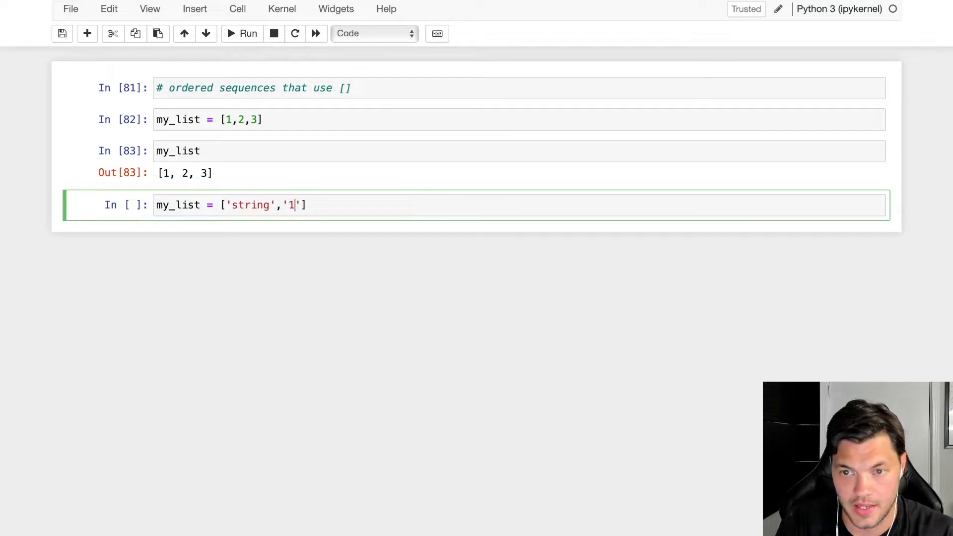
{"action": "key", "text": "Backspace"}
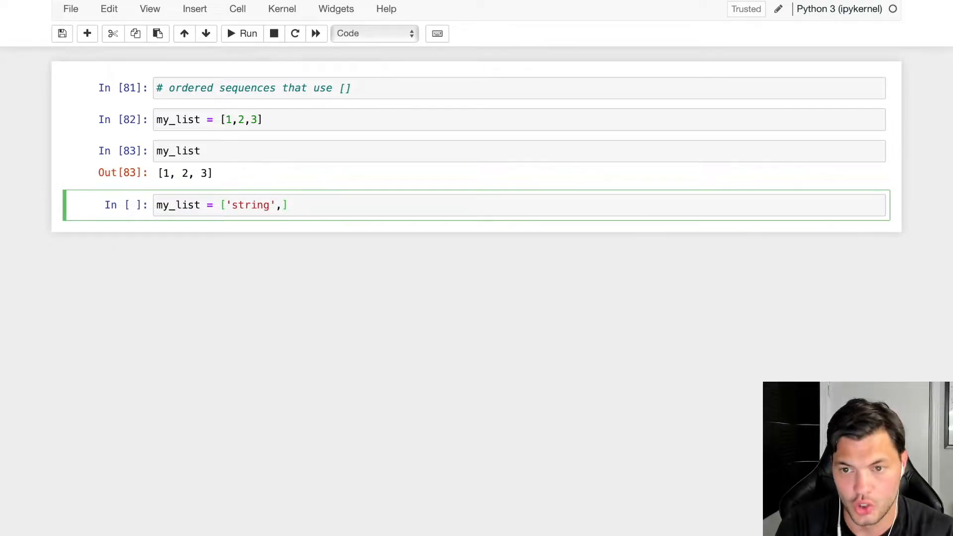
{"action": "type", "text": "100,"}
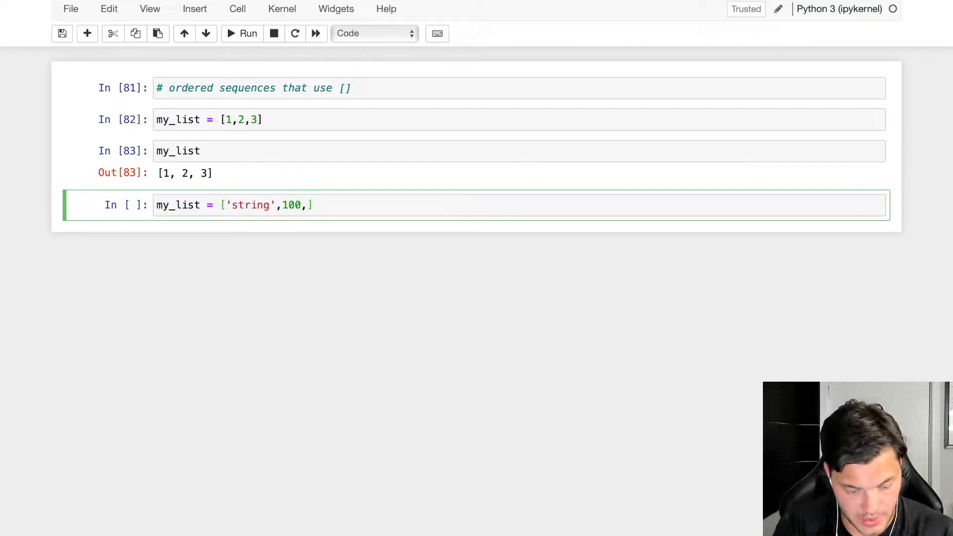
{"action": "type", "text": "23.4"}
{"action": "type", "text": "my_list"}
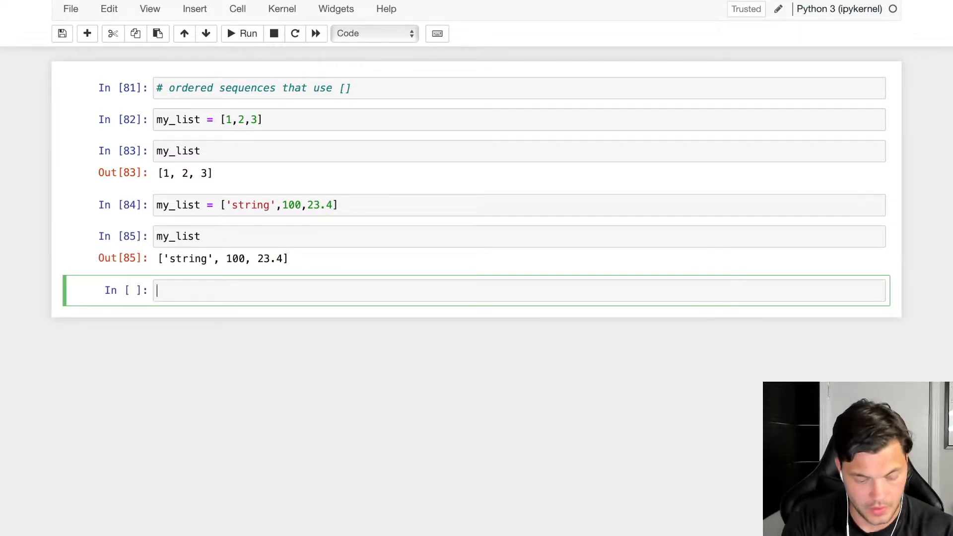
Show len(my_list) is 3 and slice my_list[:1] to get ['string']
{"action": "type", "text": "len(my_list"}
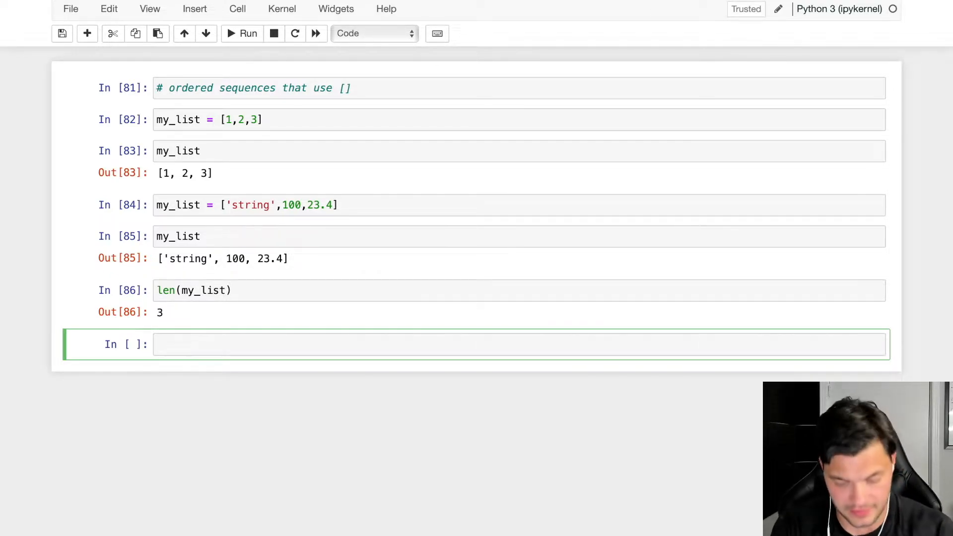
{"action": "type", "text": "my_list"}
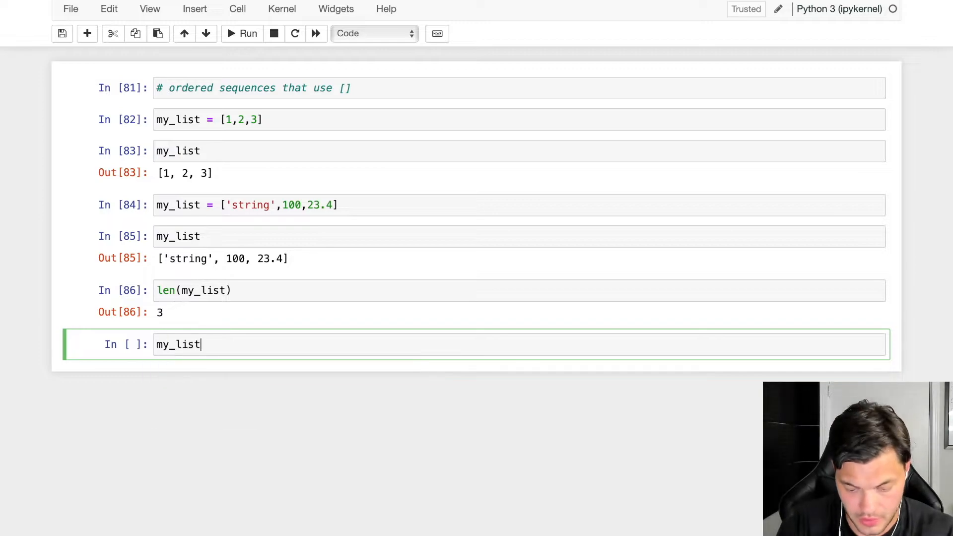
{"action": "type", "text": "[:]"}
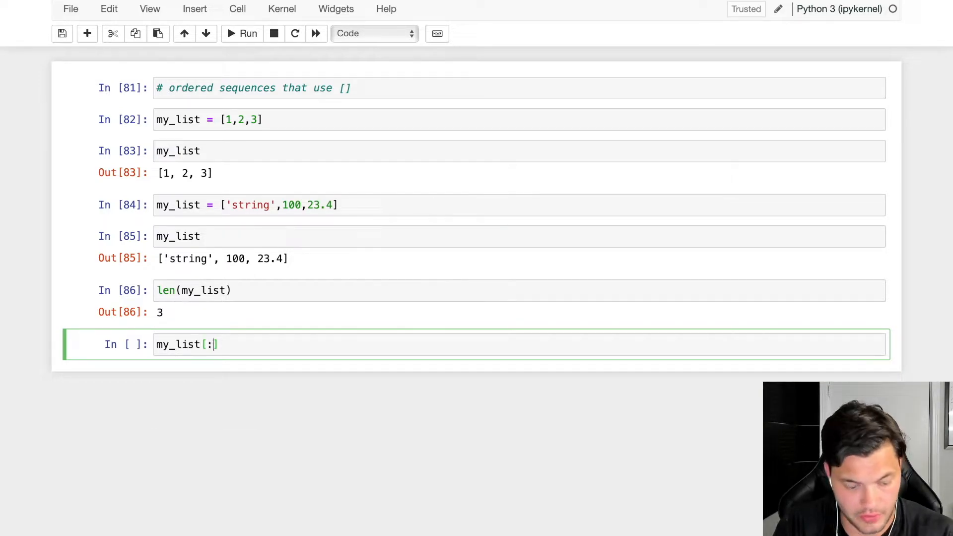
{"action": "type", "text": "]"}
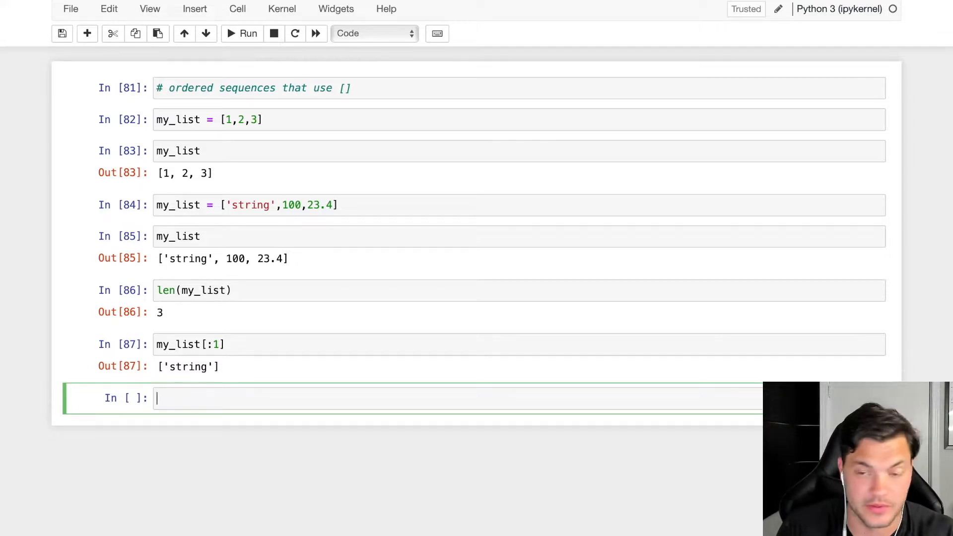
Slice my_list[1:] to get [100, 23.4]
{"action": "type", "text": "m"}
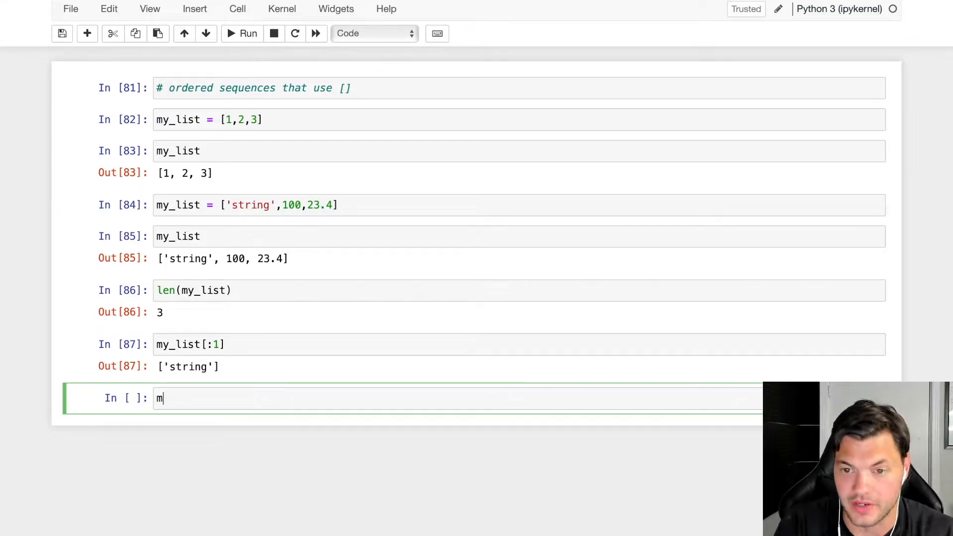
{"action": "type", "text": "y_list[1:]"}
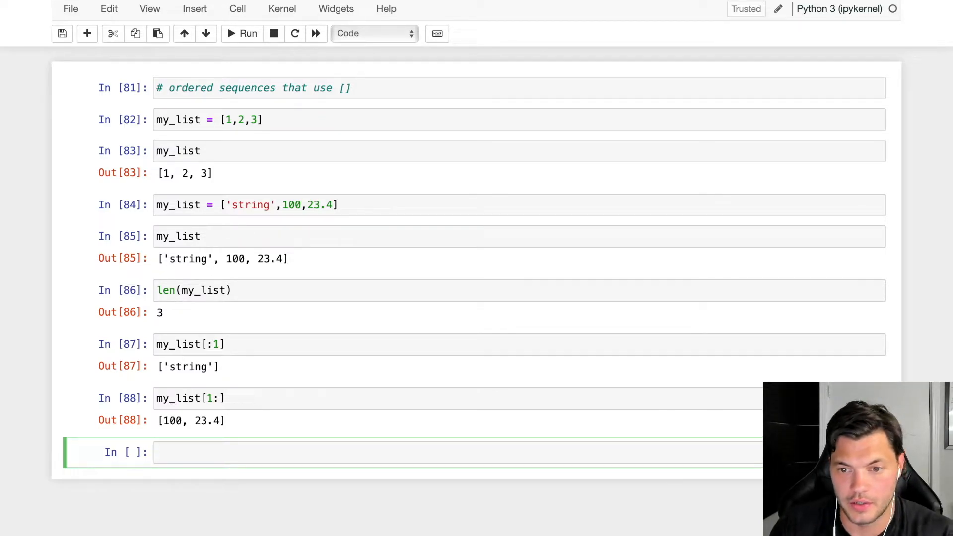
Index my_list[2], then clear the notebook down to one empty cell
{"action": "type", "text": "m"}
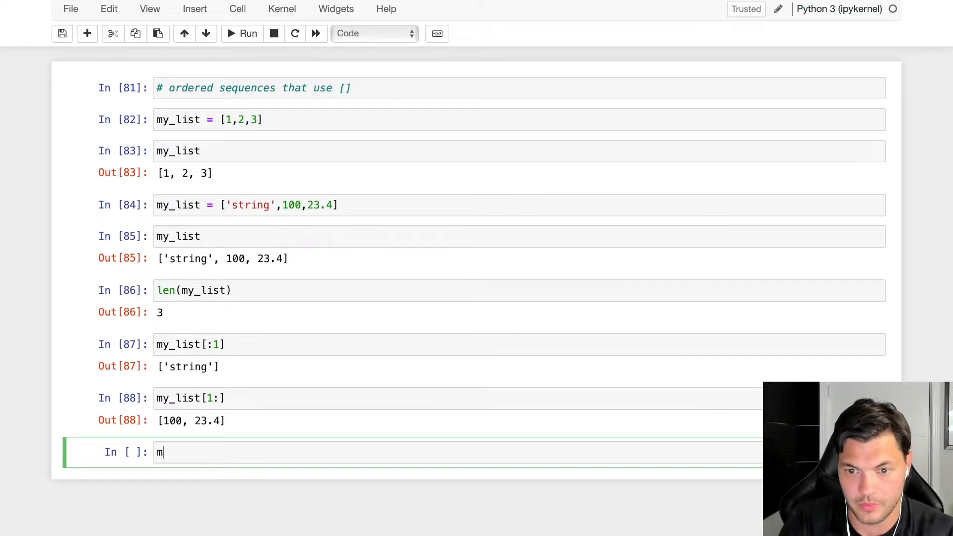
{"action": "type", "text": "y_list[2]"}
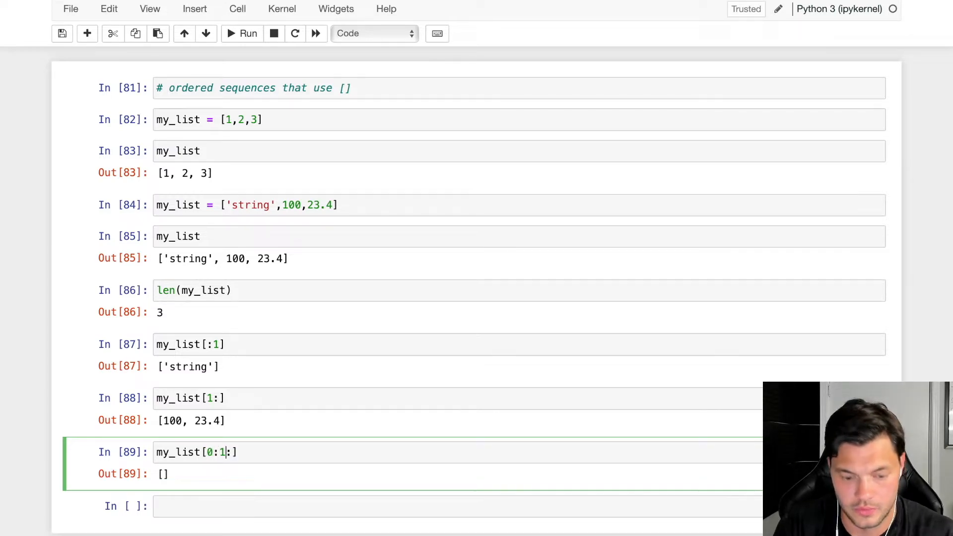
{"action": "type", "text": "5"}
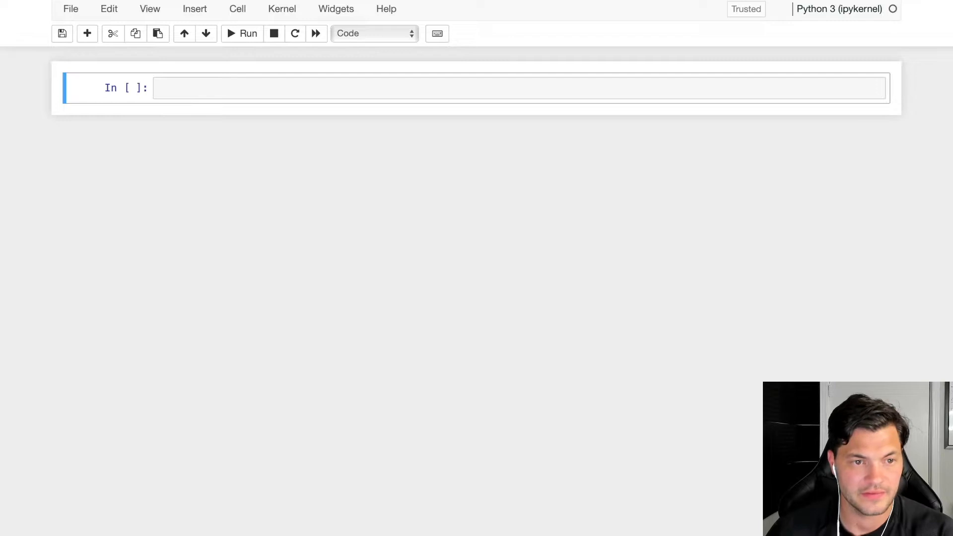
Define second_list as [1, 2, 3, 4, 5, 6, 9]
{"action": "left_click", "coordinate": [519, 89]}
{"action": "type", "text": "my_list"}
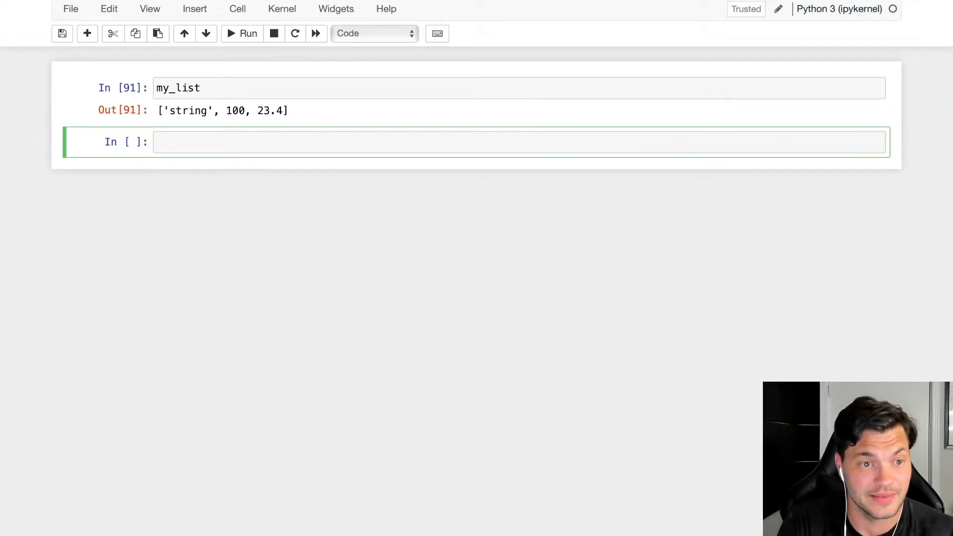
{"action": "type", "text": "seo"}
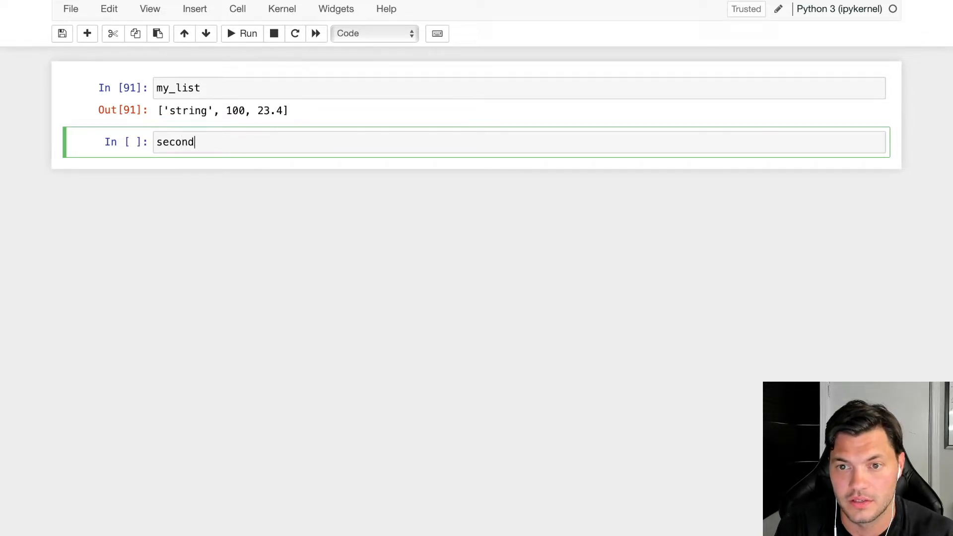
{"action": "type", "text": "_list"}
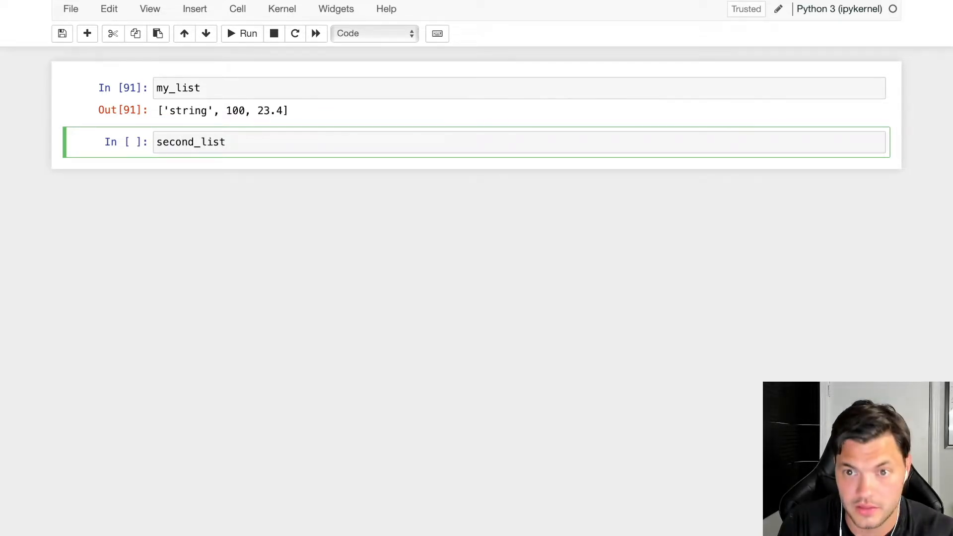
{"action": "type", "text": "= [1]"}
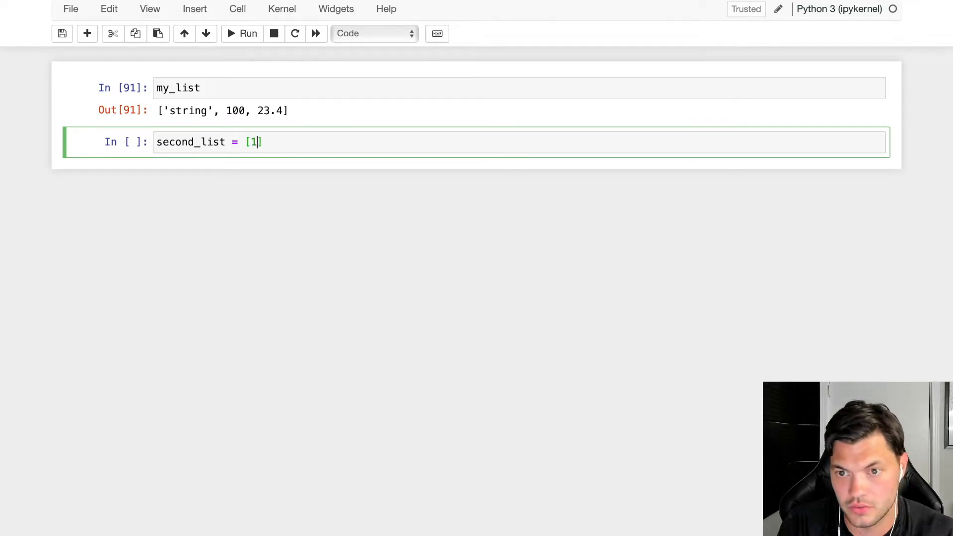
{"action": "type", "text": ",2,3,4,5,6,9"}
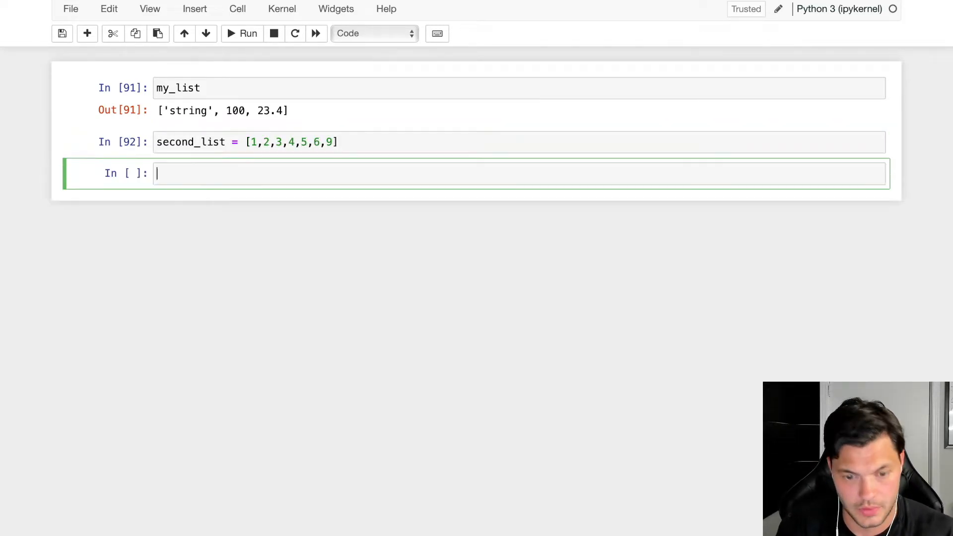
Concatenate my_list + second_list into new_list and display the combined list
{"action": "type", "text": "my"}
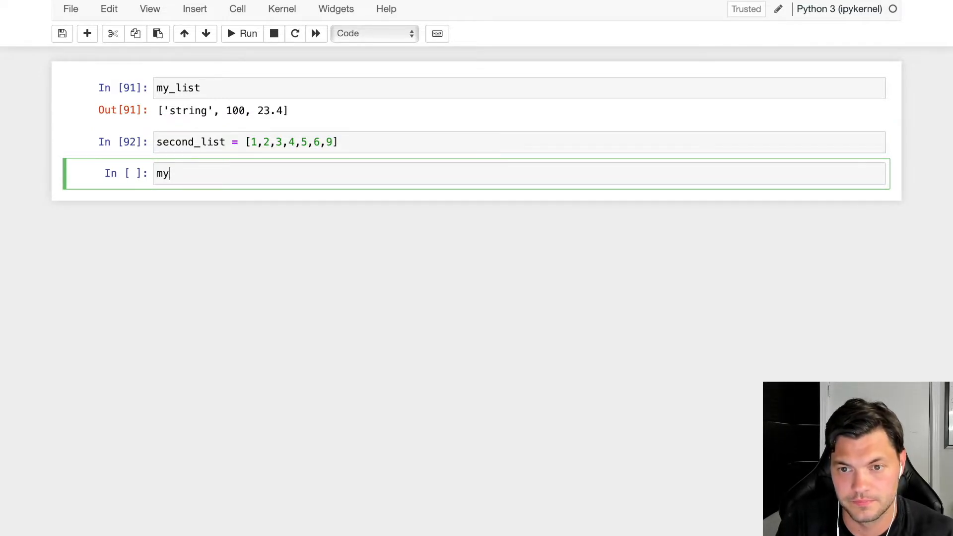
{"action": "type", "text": "_list"}
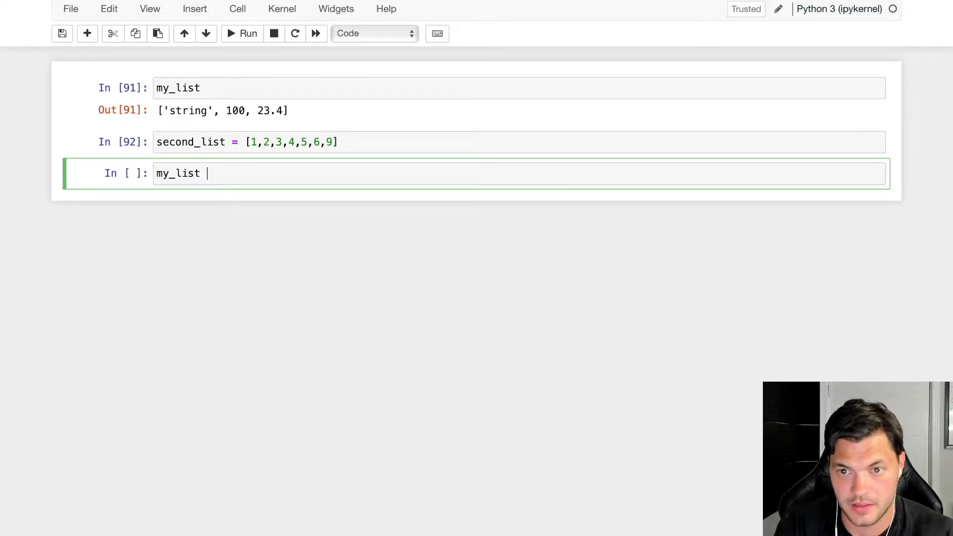
{"action": "type", "text": "+ second_list"}
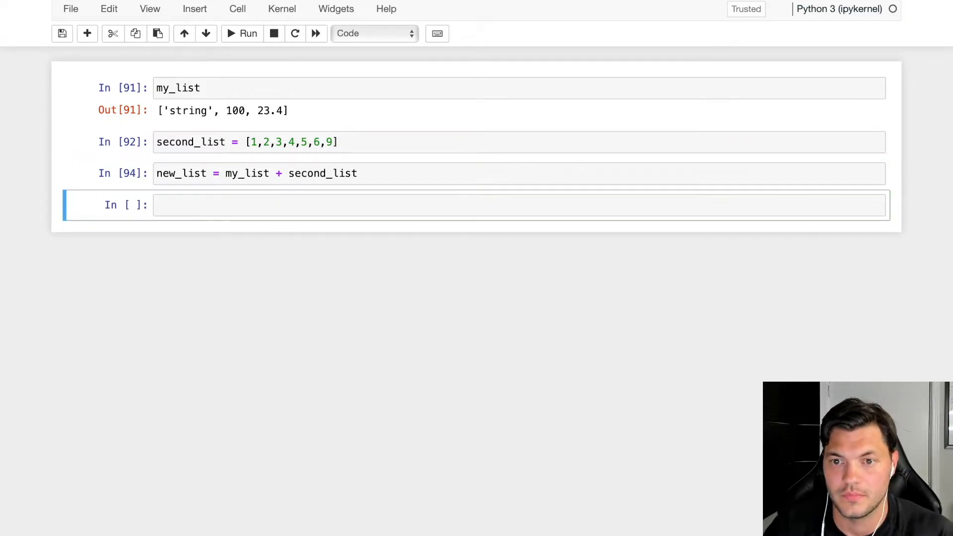
{"action": "type", "text": "new_list"}
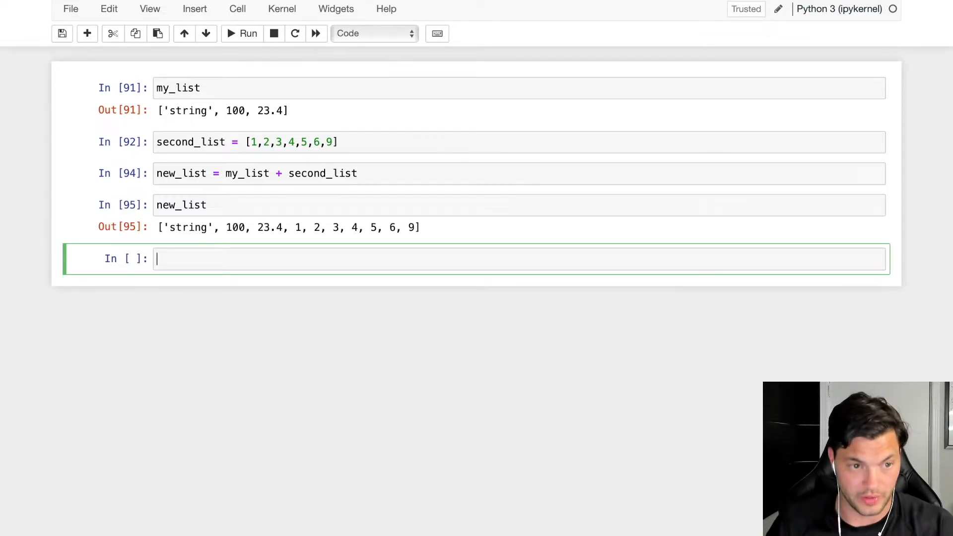
{"action": "type", "text": "new_list"}
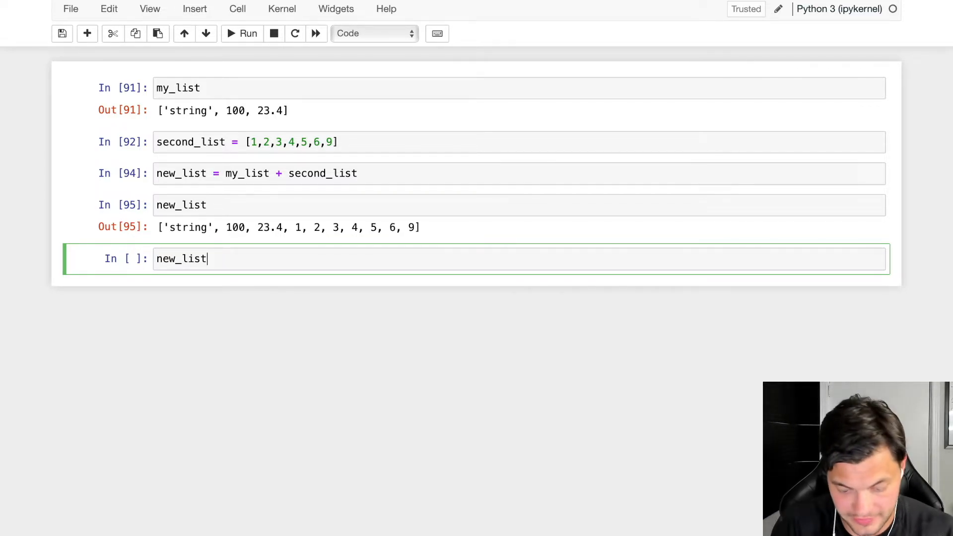
Assign new_list[0] = "im the captain now" and display the updated new_list
{"action": "type", "text": "[]"}
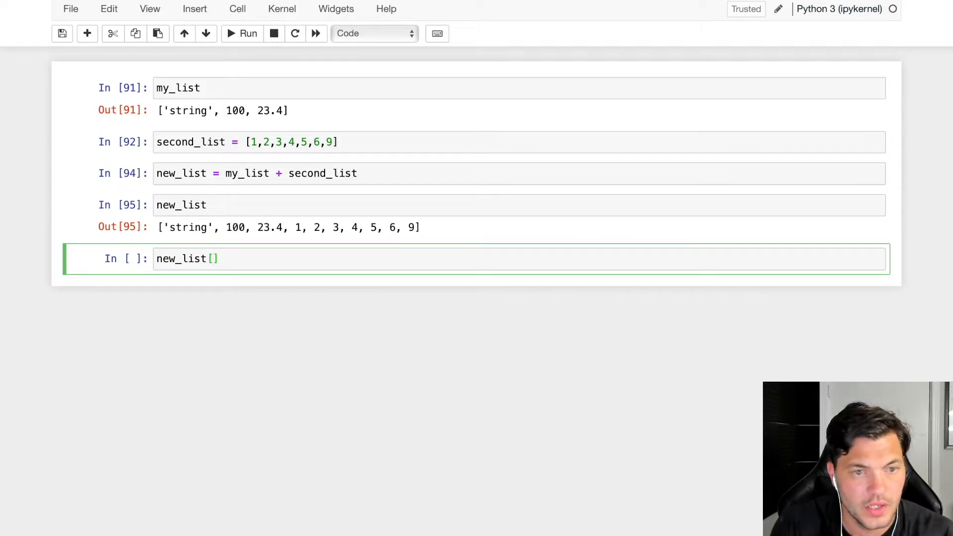
{"action": "type", "text": "0"}
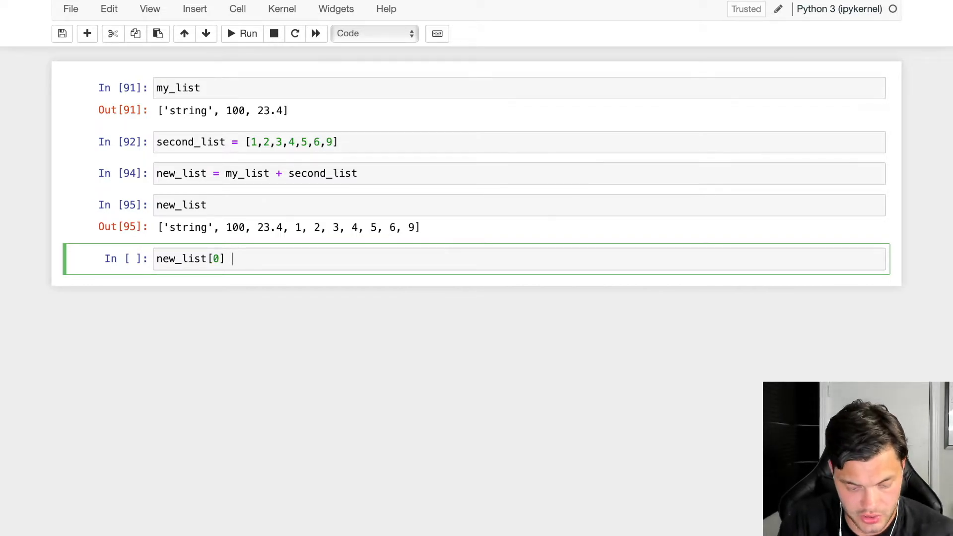
{"action": "type", "text": "= \"\""}
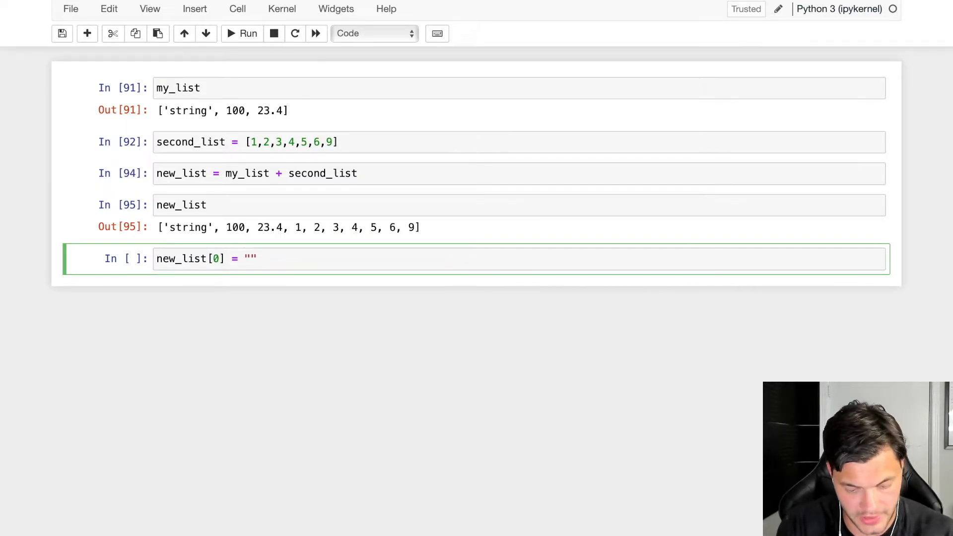
{"action": "type", "text": "im the c"}
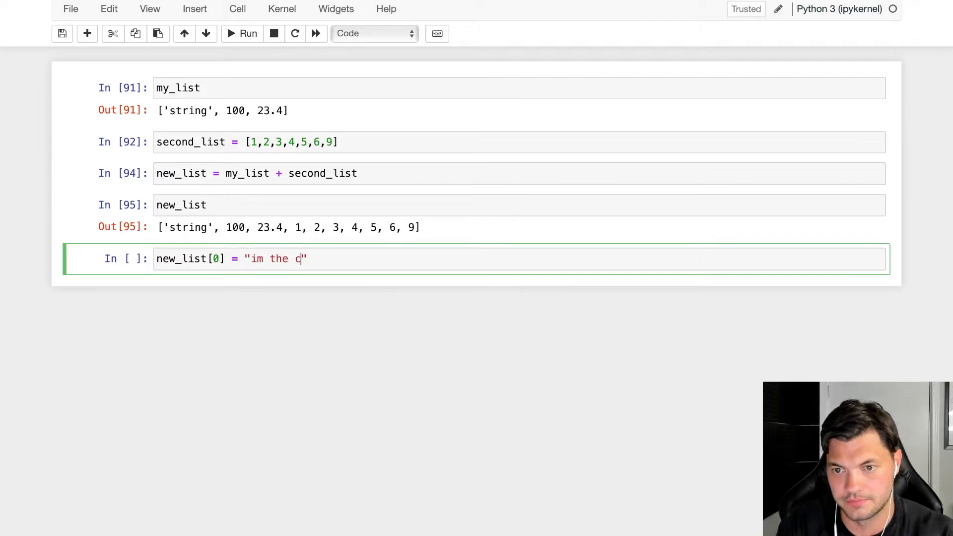
{"action": "type", "text": "apti"}
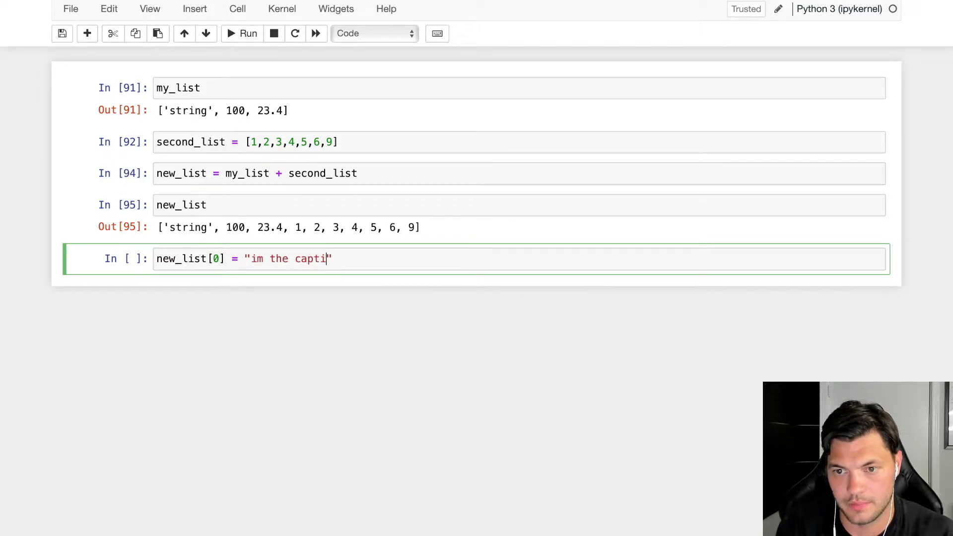
{"action": "type", "text": "an no"}
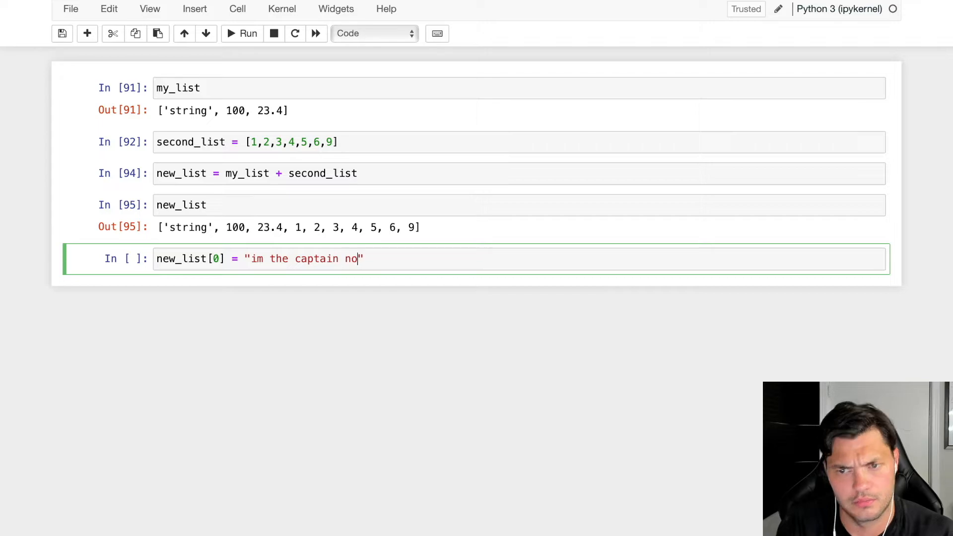
{"action": "type", "text": "w"}
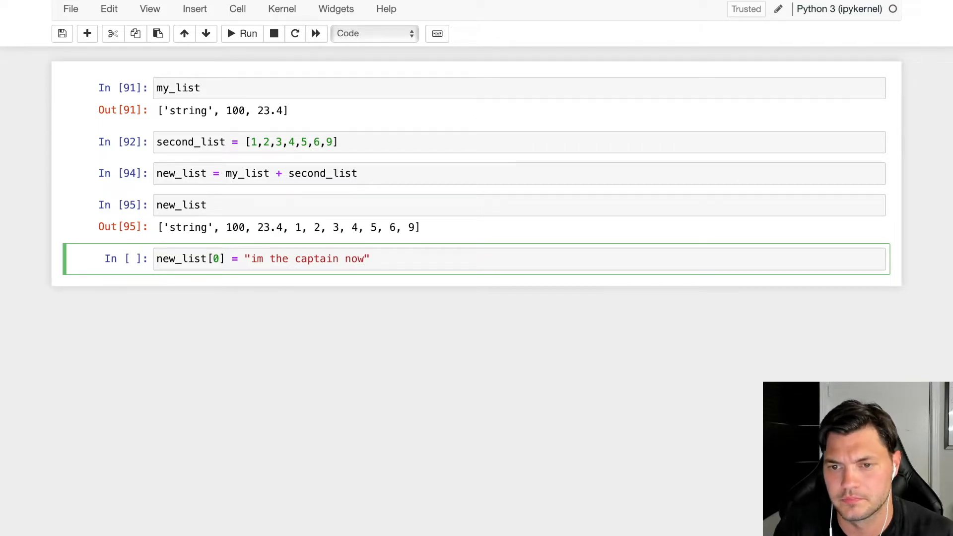
{"action": "type", "text": "mew"}
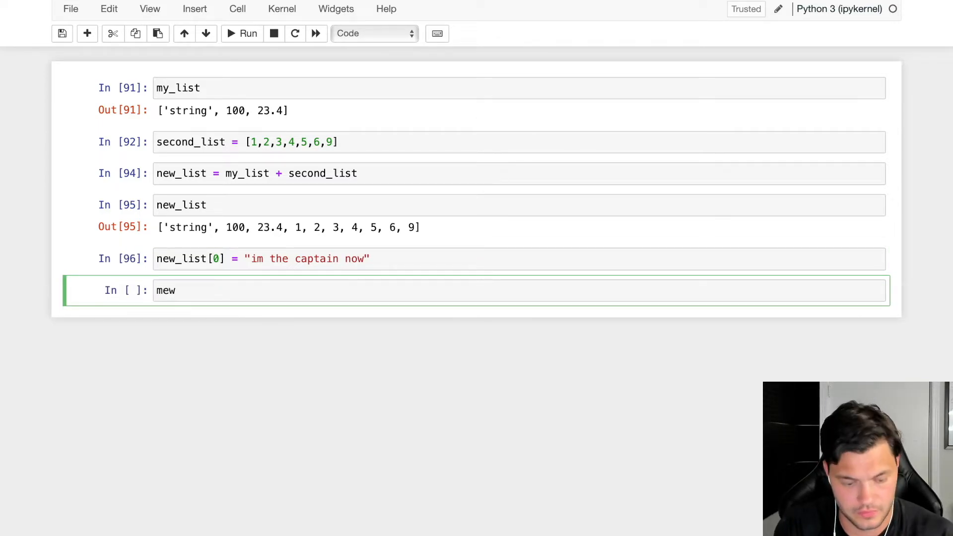
{"action": "type", "text": "new_list"}
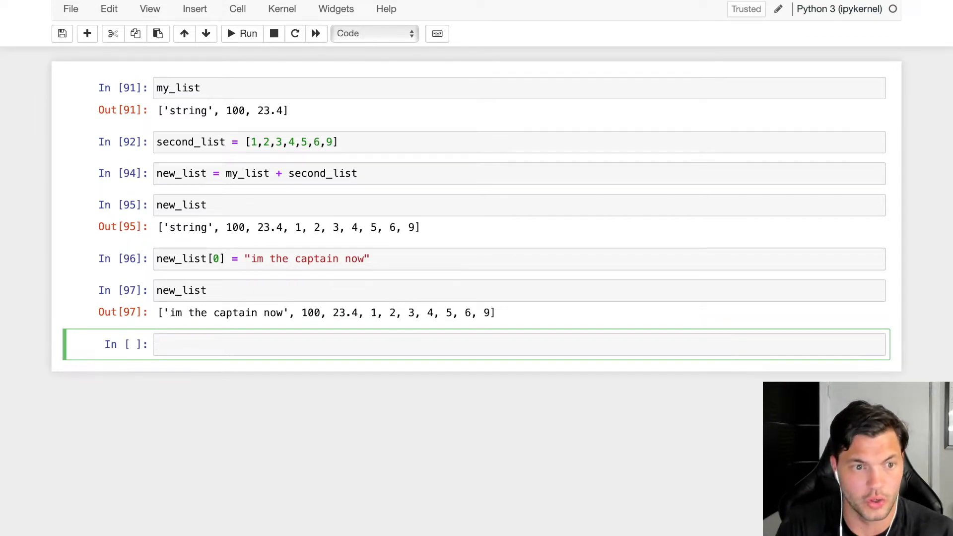
Append "the rock" to new_list and display the list ending with it
{"action": "type", "text": "n"}
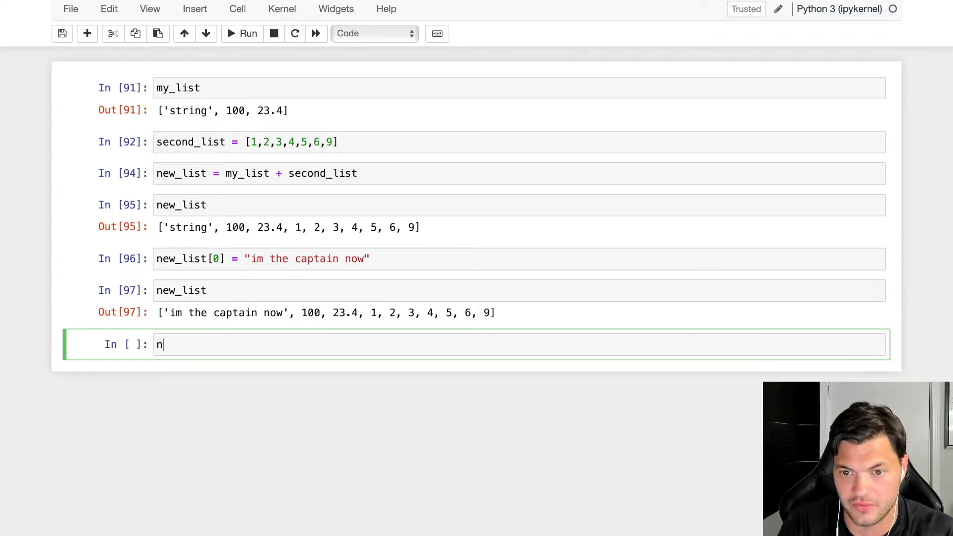
{"action": "type", "text": "ew_list.a"}
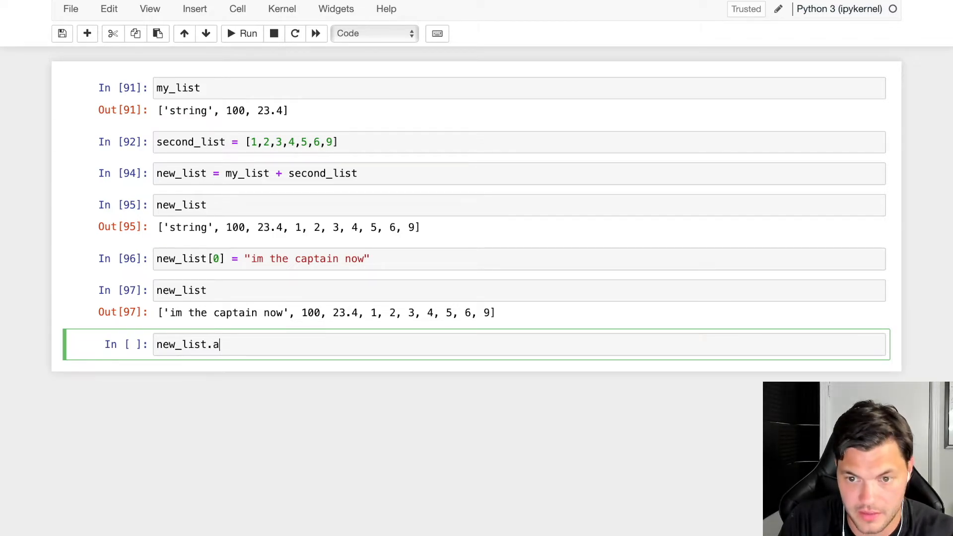
{"action": "type", "text": "ppend()"}
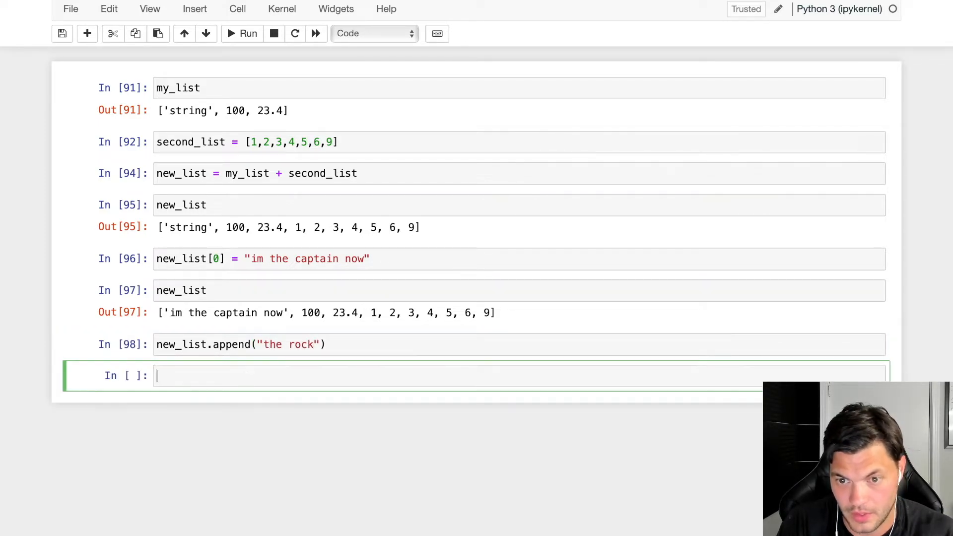
{"action": "type", "text": "new_list"}
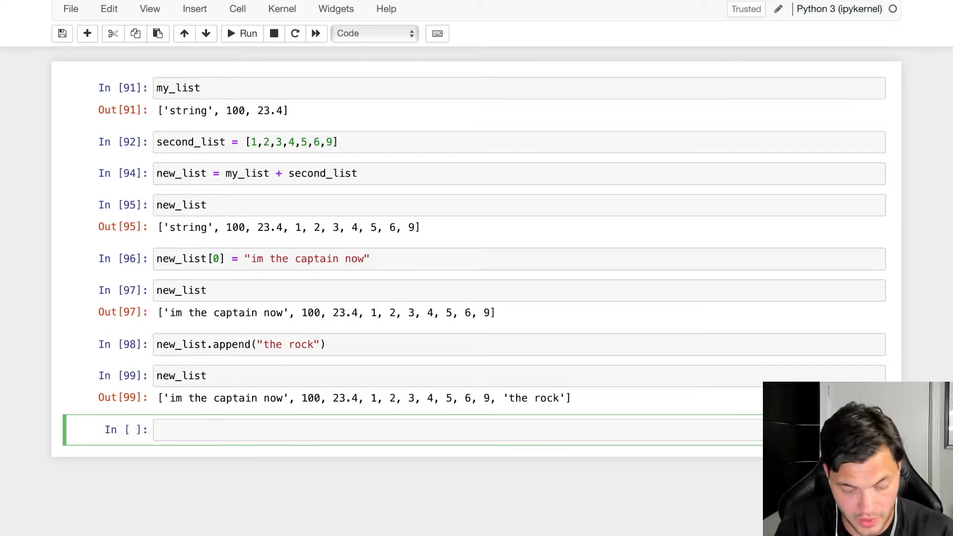
Call new_list.pop() to remove the last item
{"action": "type", "text": "new_list"}
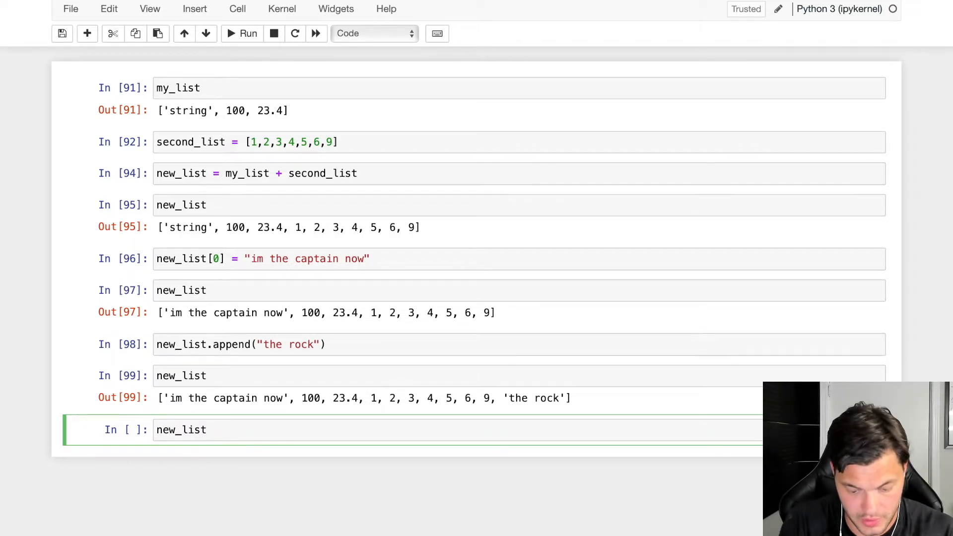
{"action": "type", "text": ".pop()"}
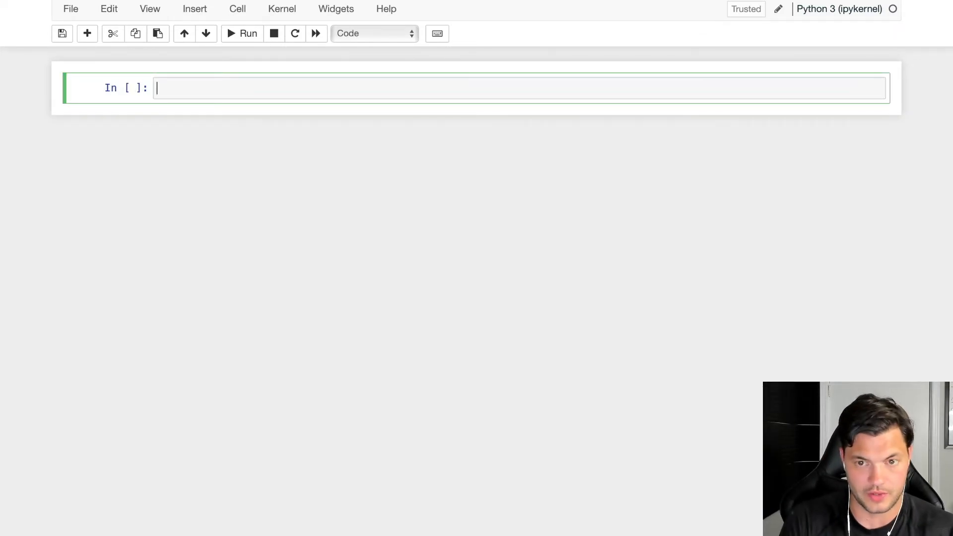
Display new_list, then remove the item at index 3 with new_list.pop(3)
{"action": "type", "text": "new_list"}
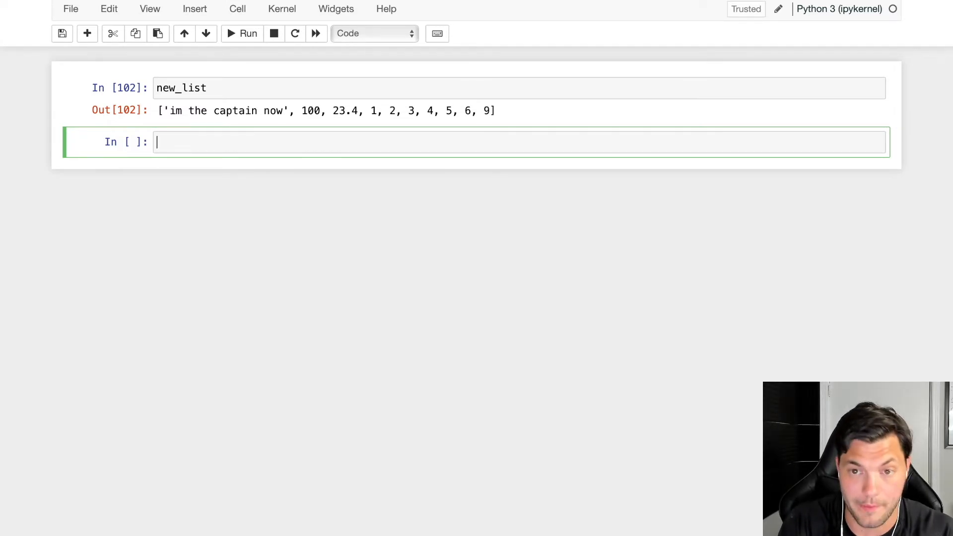
{"action": "type", "text": "new_list"}
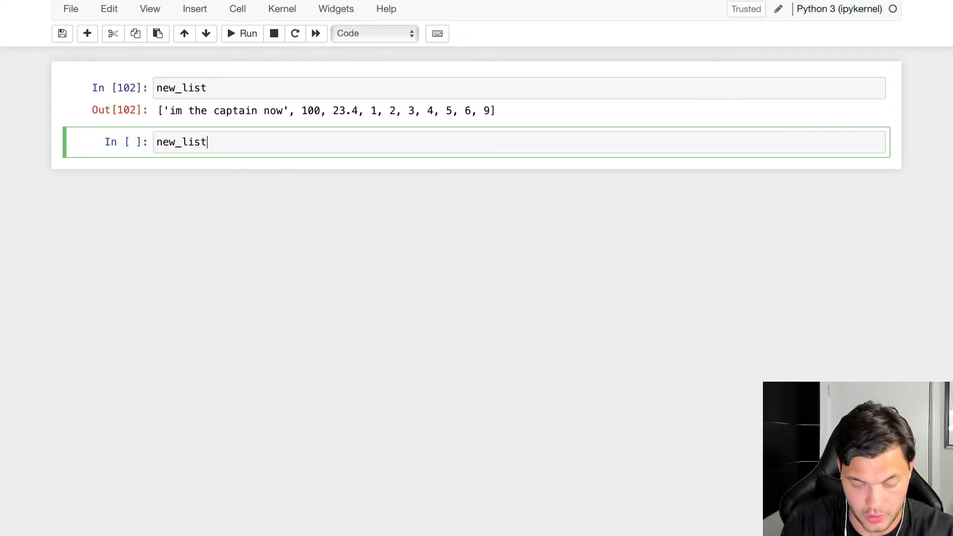
{"action": "type", "text": ".pop(3)"}
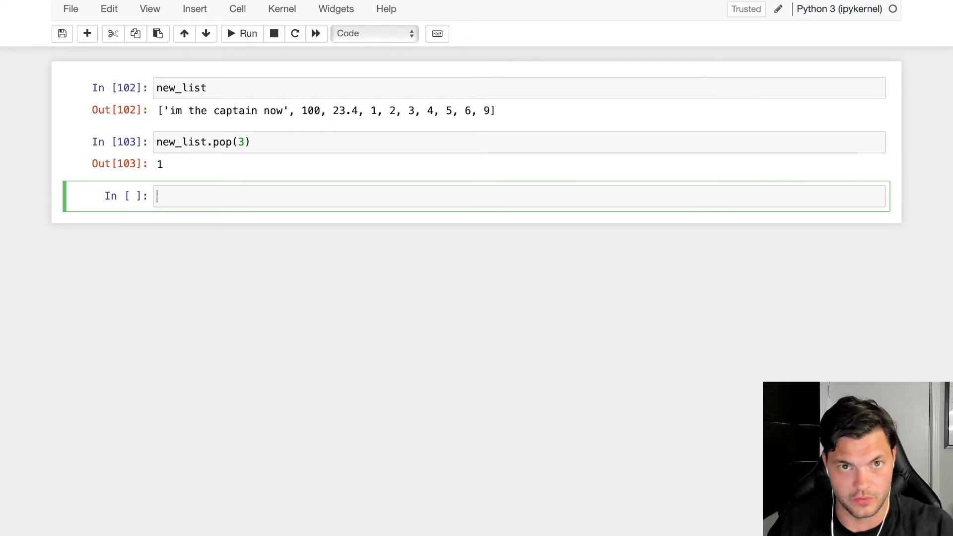
Display new_list and remove its last item 9 with new_list.pop(-1)
{"action": "type", "text": "new_list"}
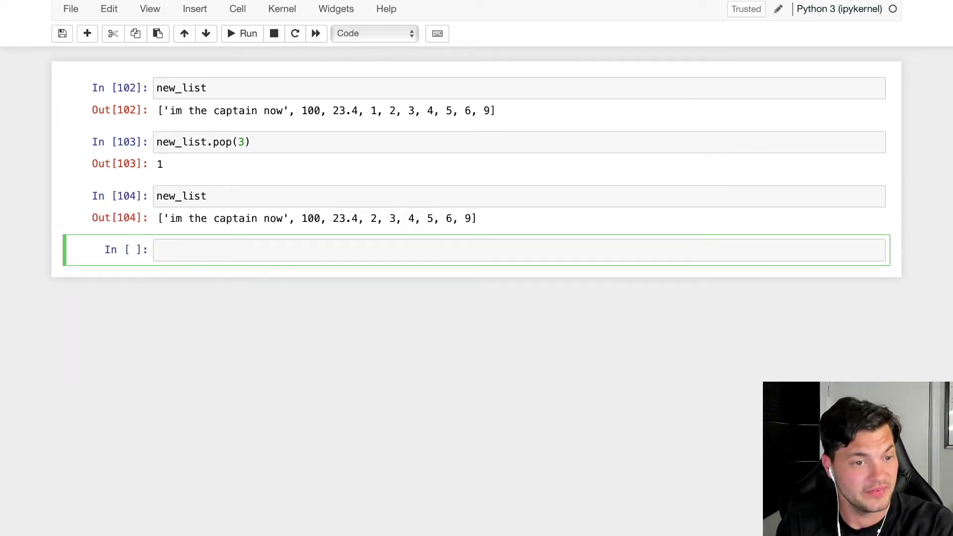
{"action": "type", "text": "new_list"}
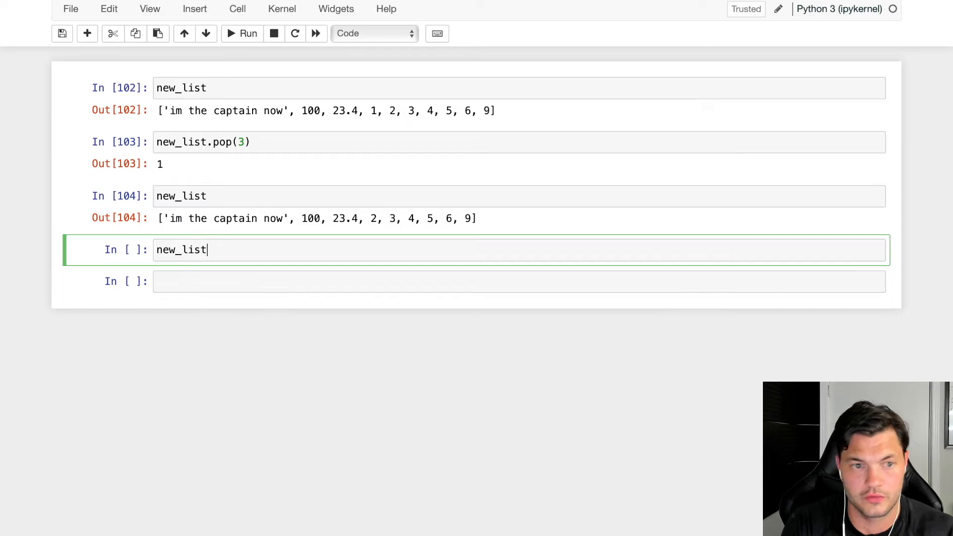
{"action": "type", "text": ".op"}
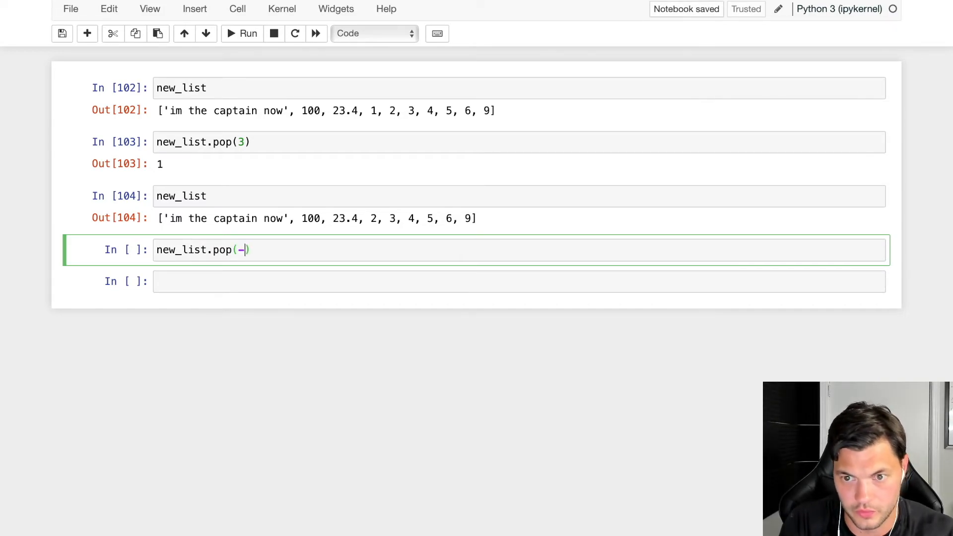
{"action": "type", "text": "1"}
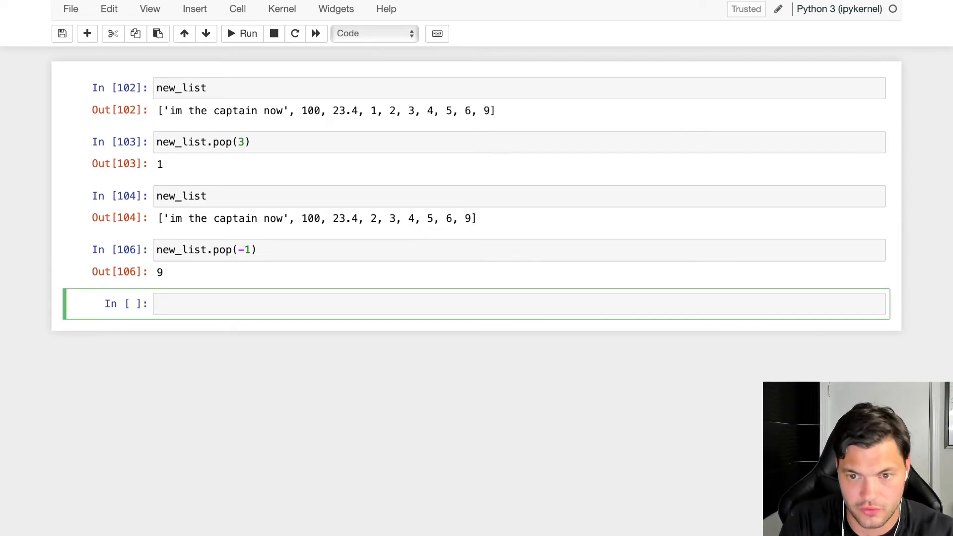
Define list1 = ['a','x','c','r'] and list2 = [1, 5, 3, 9, 8]
{"action": "type", "text": "lis"}
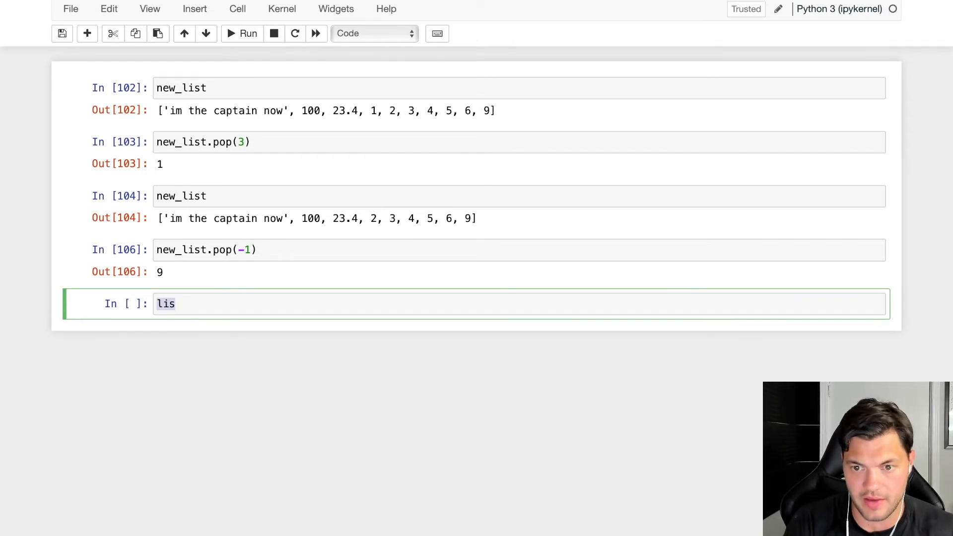
{"action": "type", "text": "list1 = ['a','x','c','r']"}
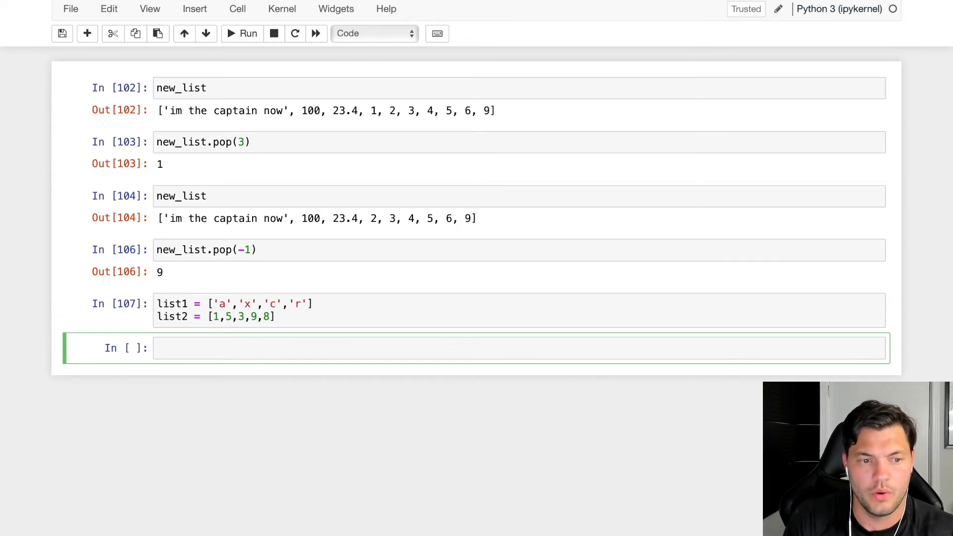
Sort list1 into ['a', 'c', 'r', 'x'], then reverse it with list1.reverse()
{"action": "type", "text": "lis"}
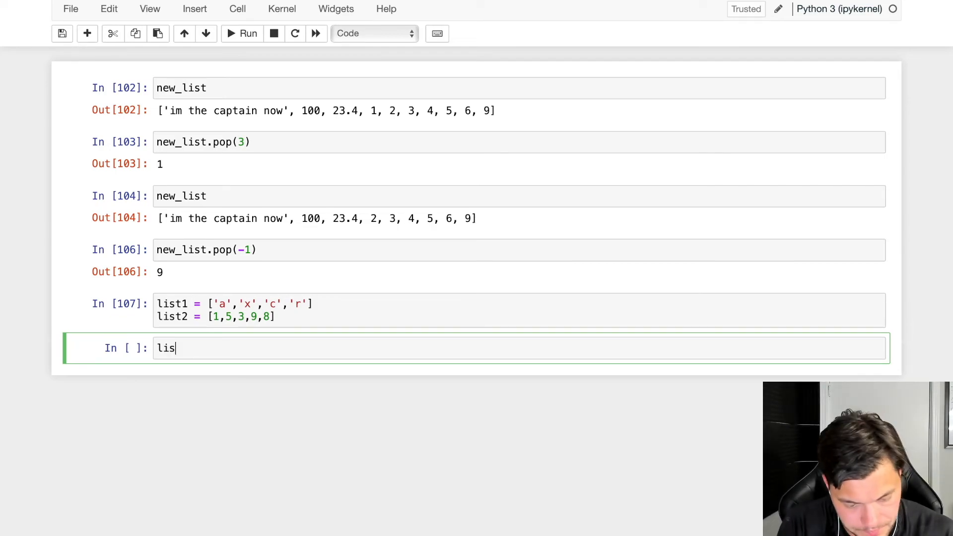
{"action": "type", "text": "t1.sort("}
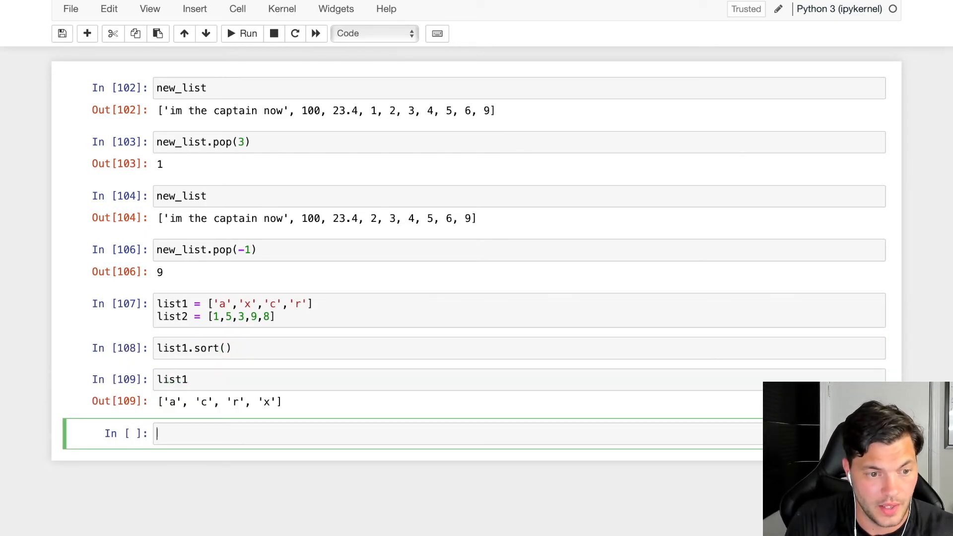
{"action": "type", "text": "list"}
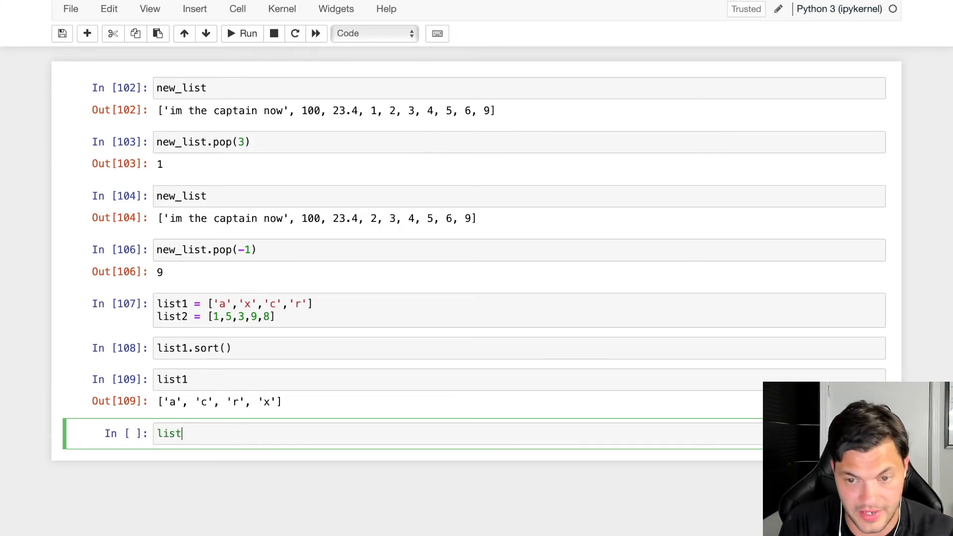
{"action": "type", "text": "1.re"}
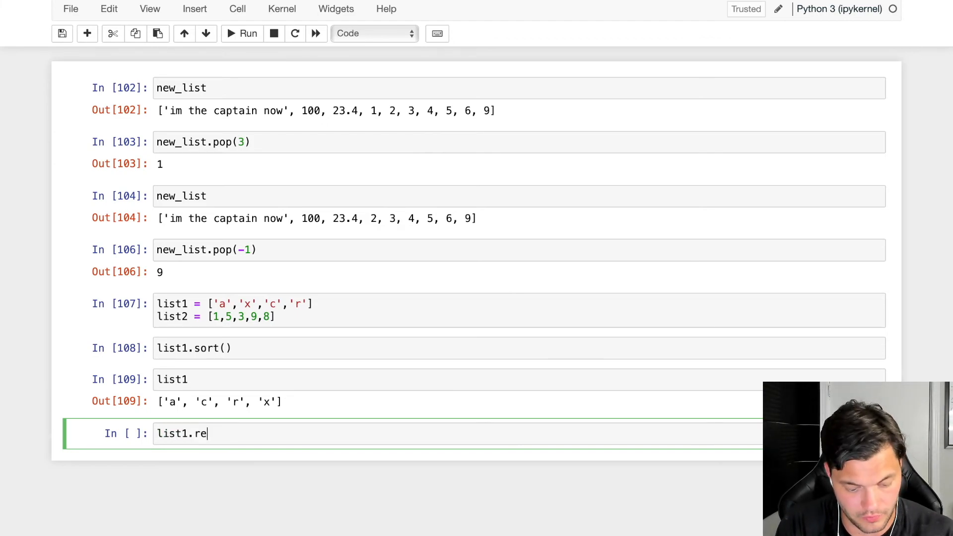
{"action": "type", "text": "verse"}
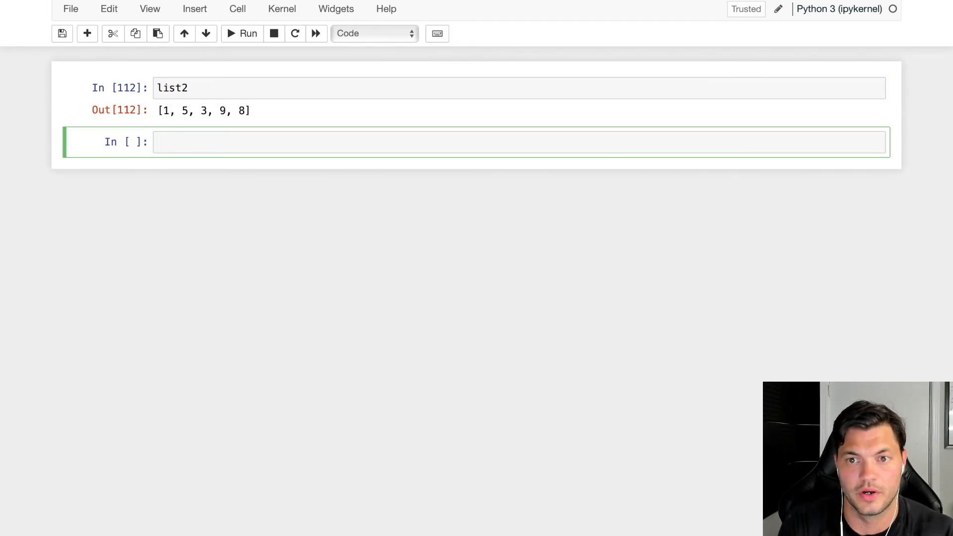
Sort list2 into [1, 3, 5, 8, 9] and then reverse it with list2.reverse()
{"action": "type", "text": "list."}
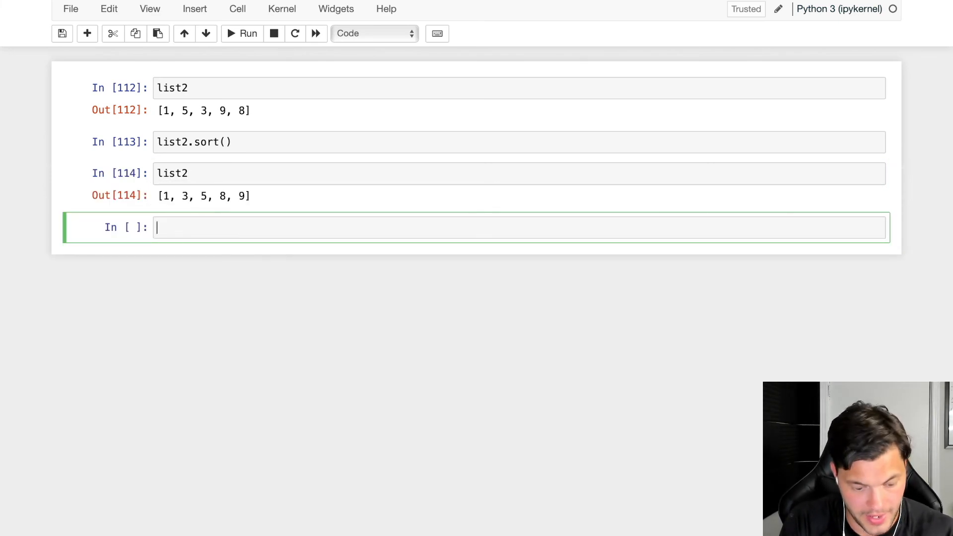
{"action": "type", "text": "list2.reverse("}
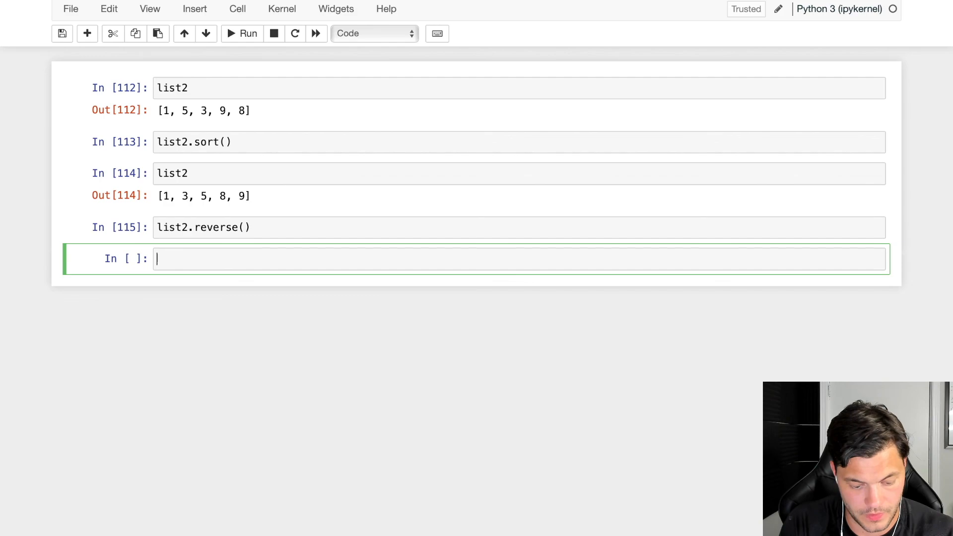
{"action": "type", "text": "list"}
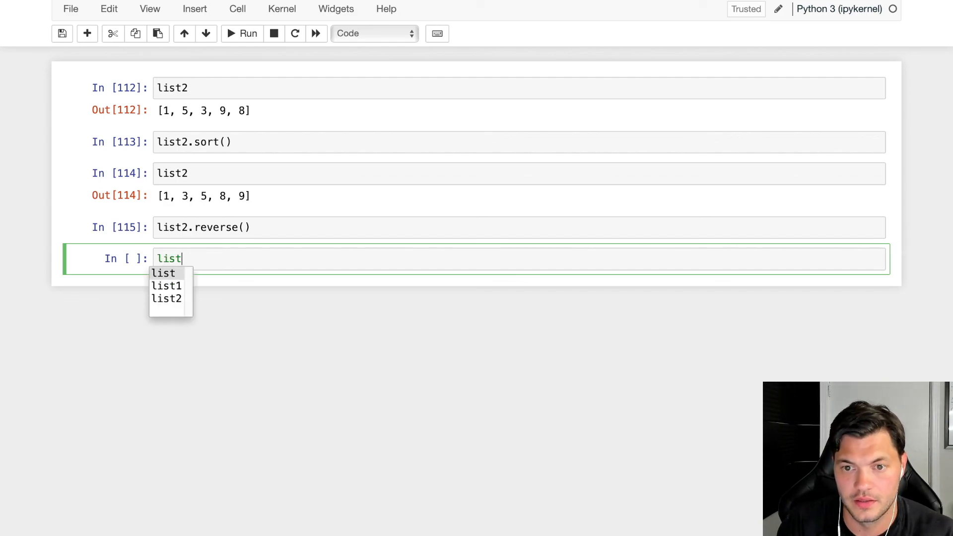